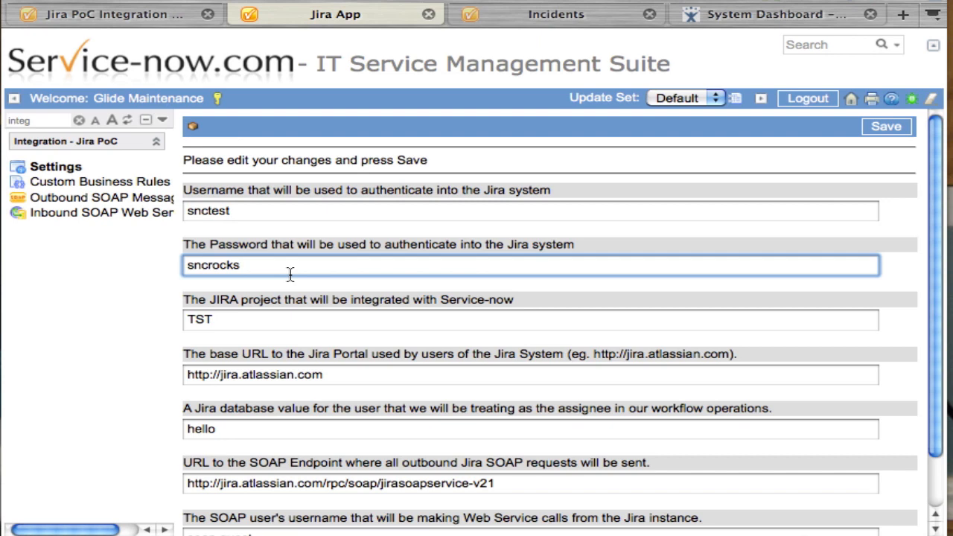
Review the Jira integration settings: password, project TST, assignee hello and SOAP user name.
click(238, 266)
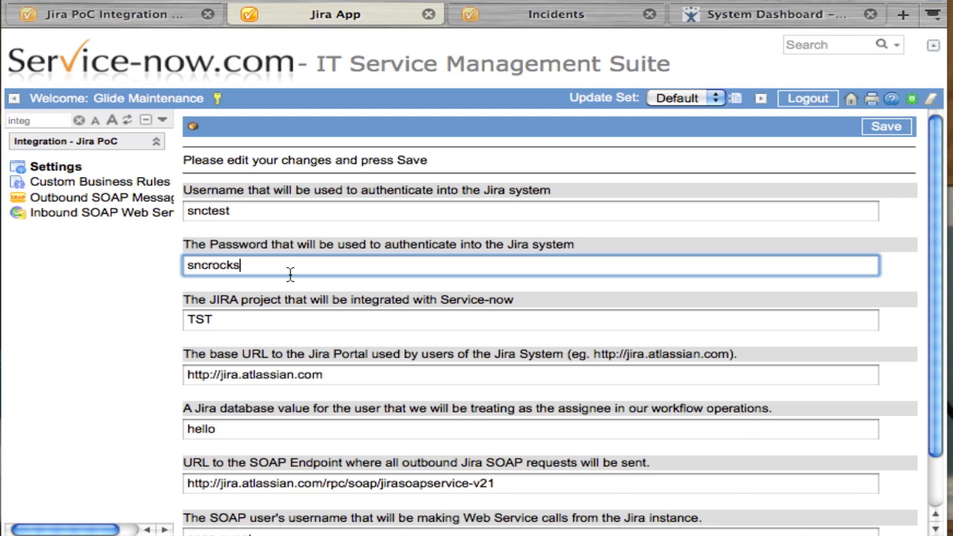
mouse_move(309, 301)
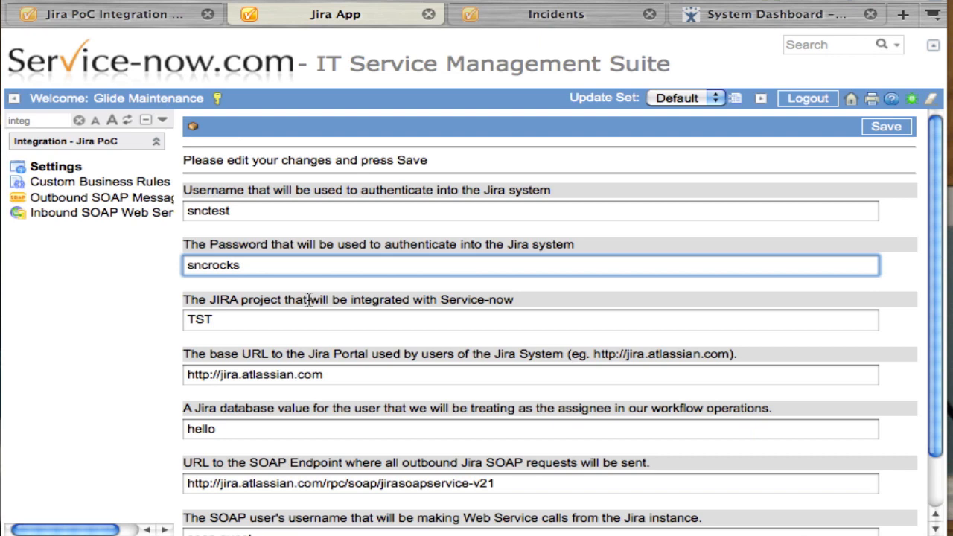
scroll(down, 3)
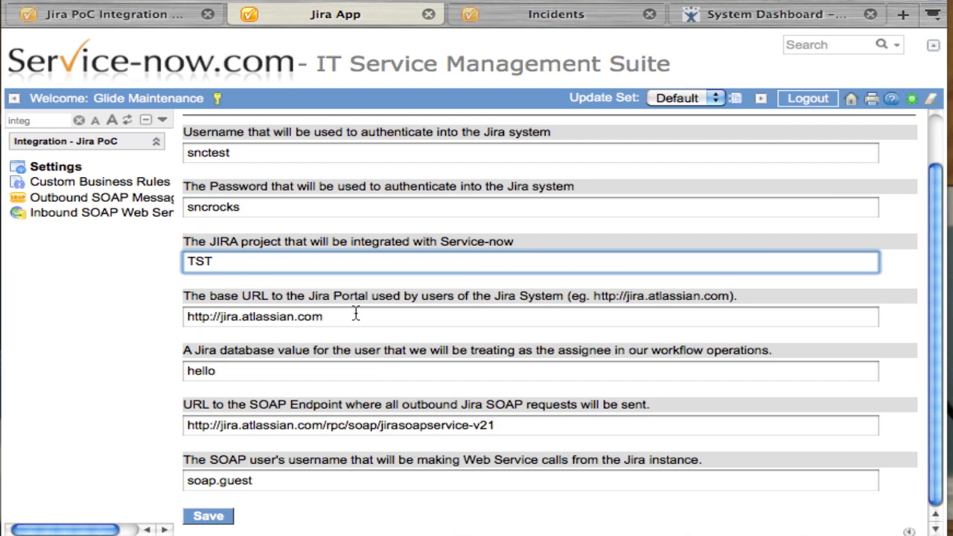
click(216, 262)
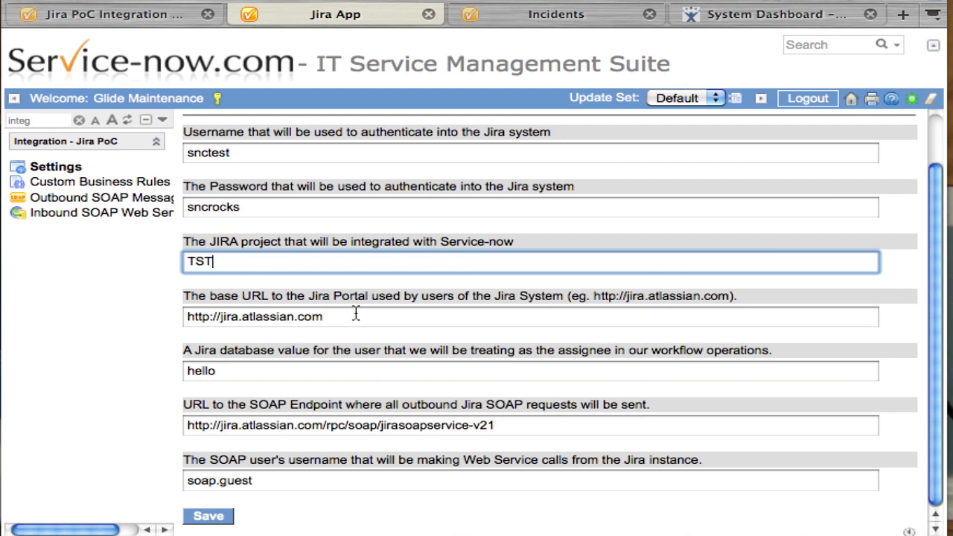
click(531, 316)
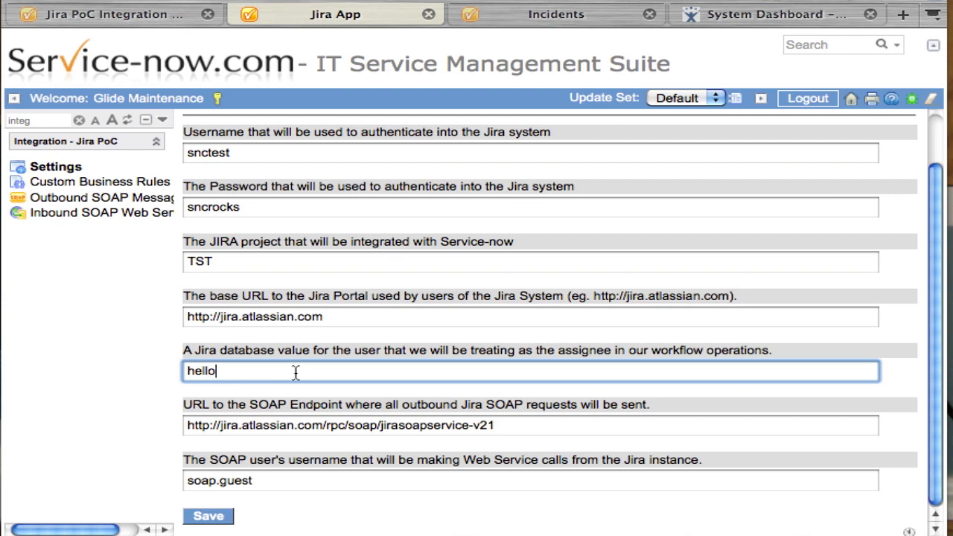
double_click(266, 426)
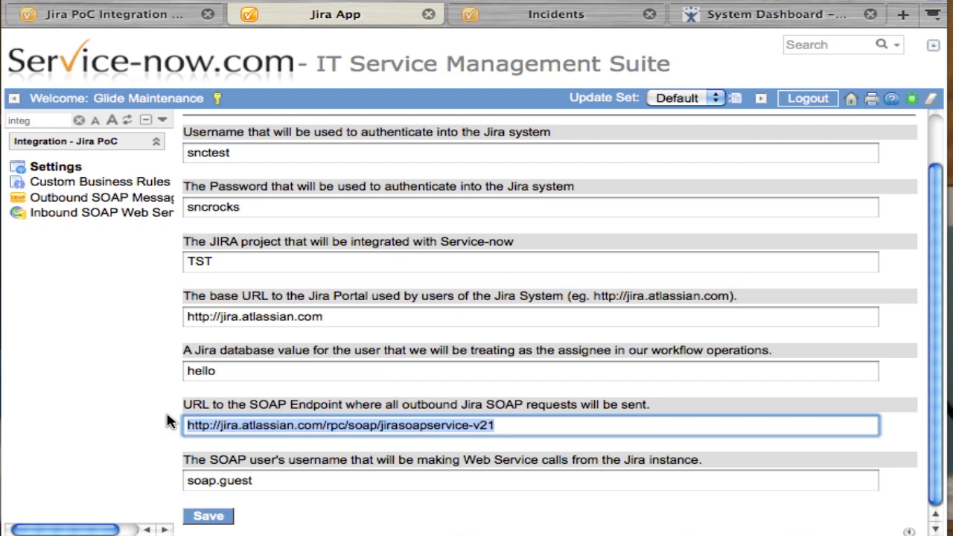
mouse_move(388, 530)
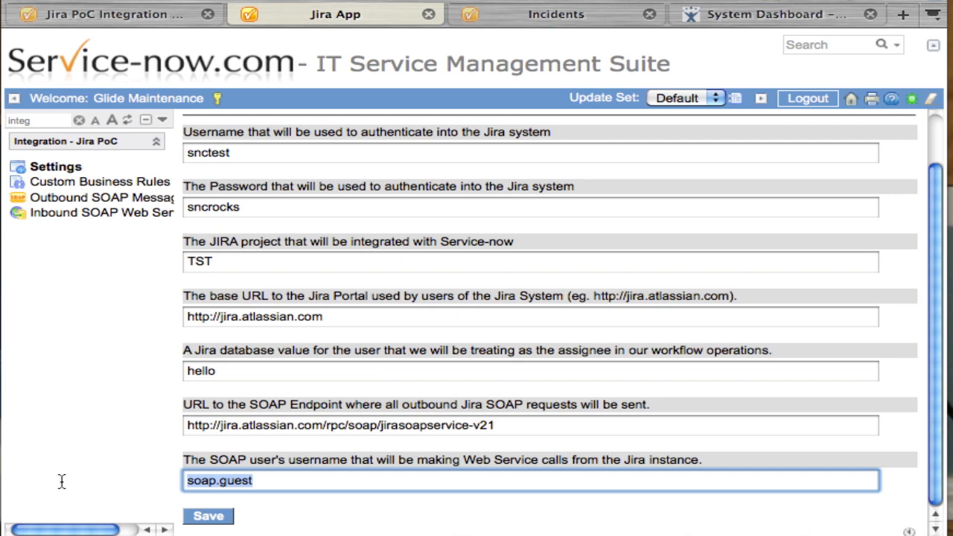
click(305, 480)
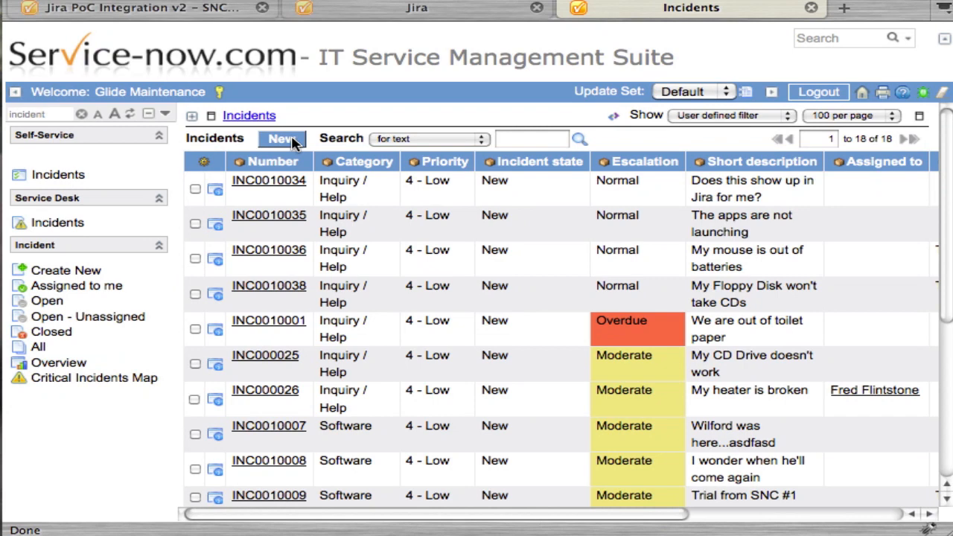
Start a new incident with short description 'MY CUP HOLDER ISN'T WORKING ON MY COMPUTER'.
click(530, 138)
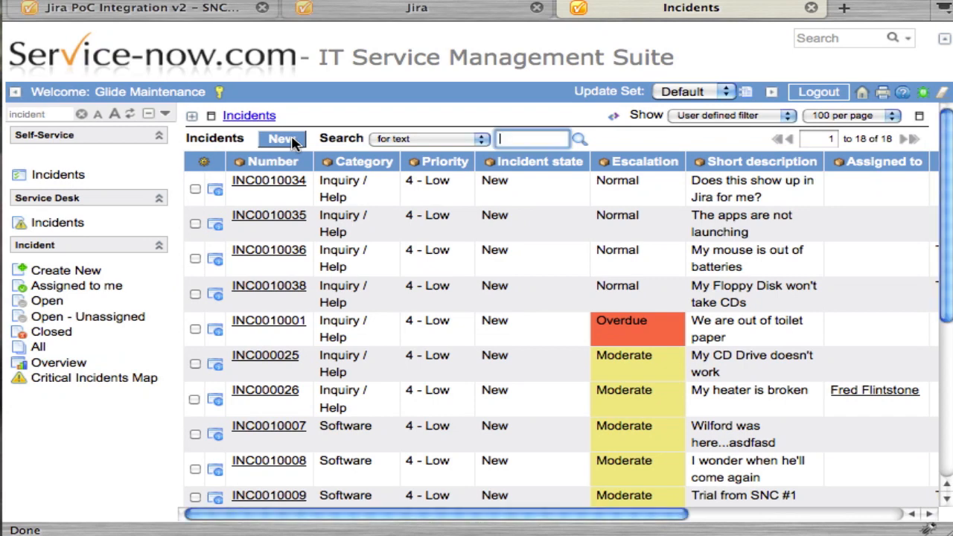
click(282, 139)
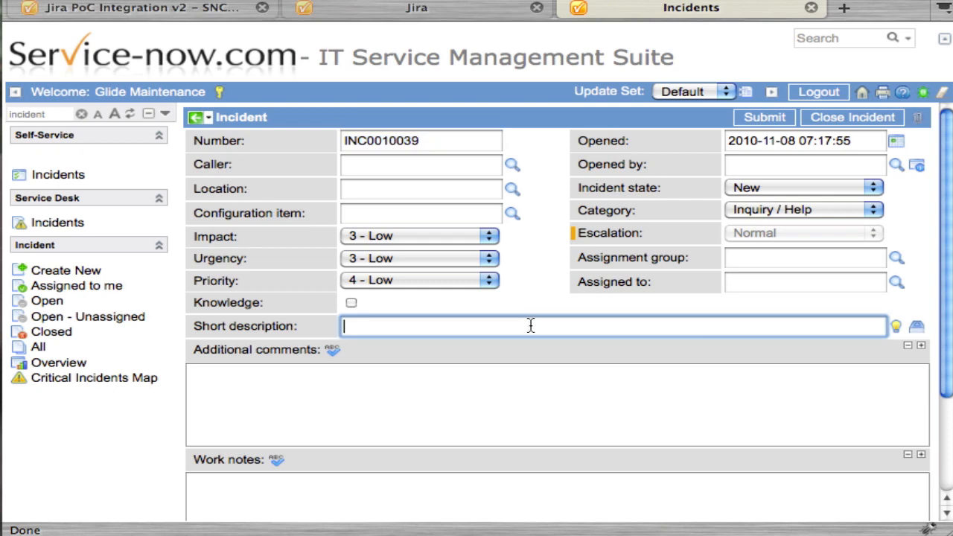
text(MY BUILT IN)
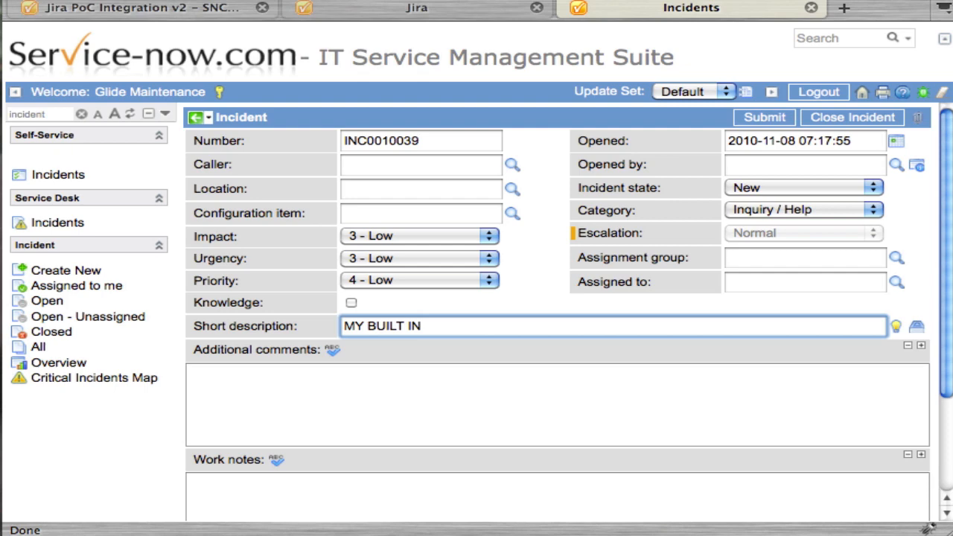
text(CUP HOLDE)
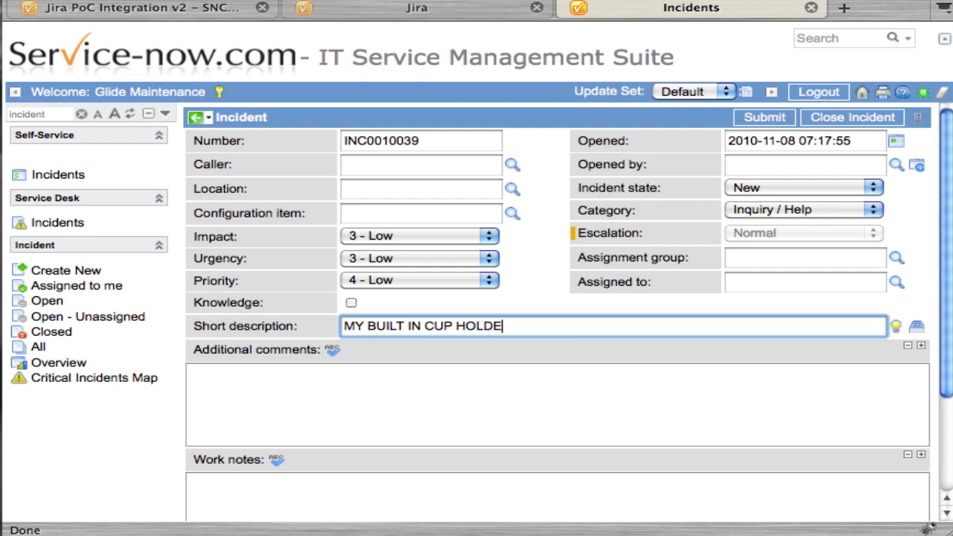
text(R)
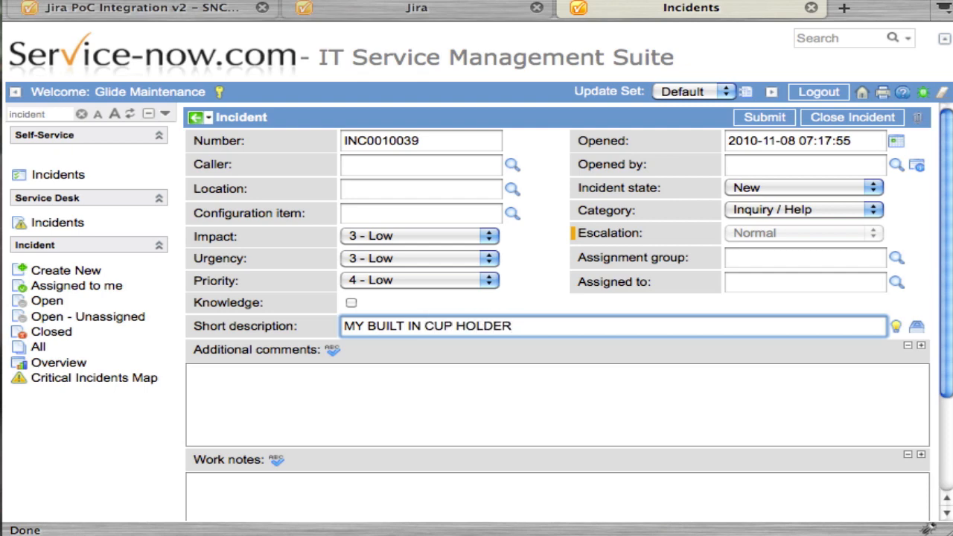
text(ISN'T WOR)
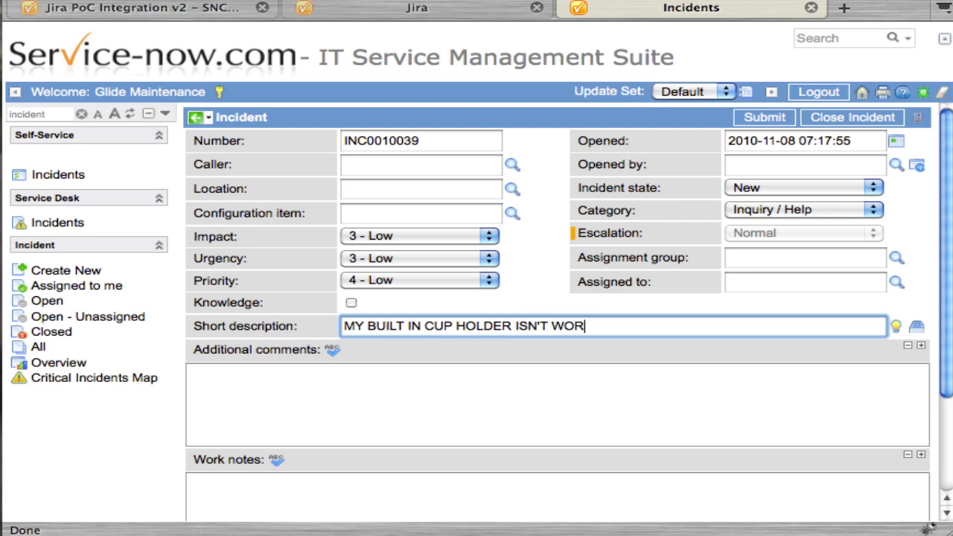
text(KING ON M)
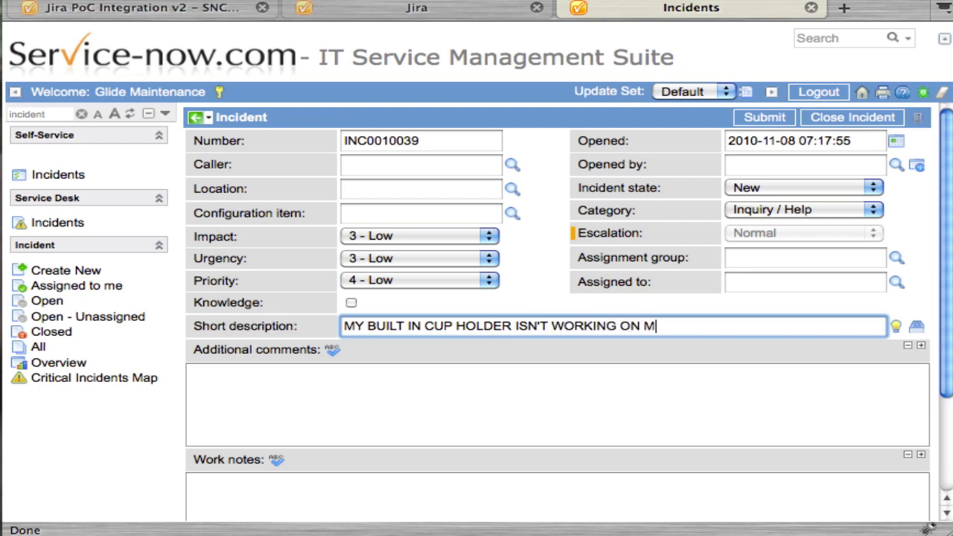
text(Y COMPUTER)
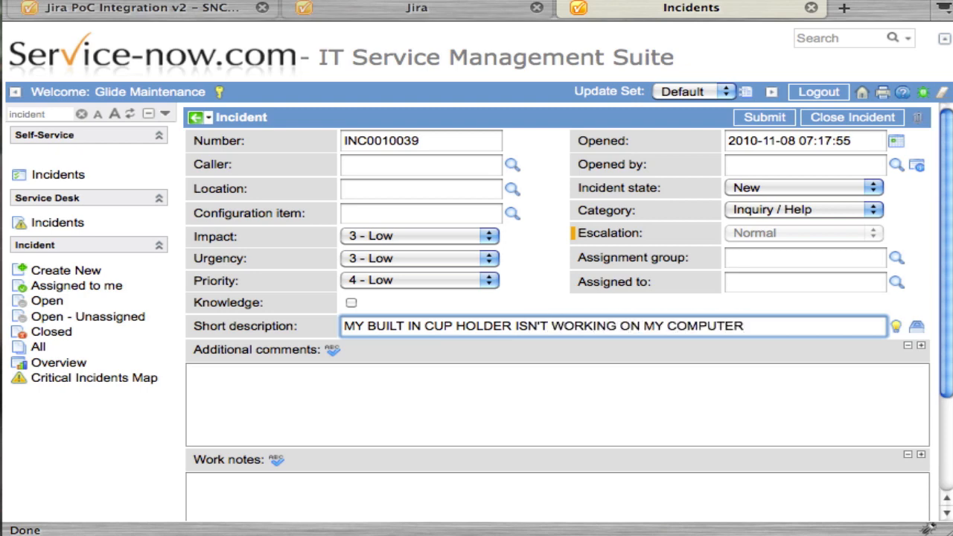
Add the comment 'My cup gets caught when it retracts back' and submit the incident.
text(My)
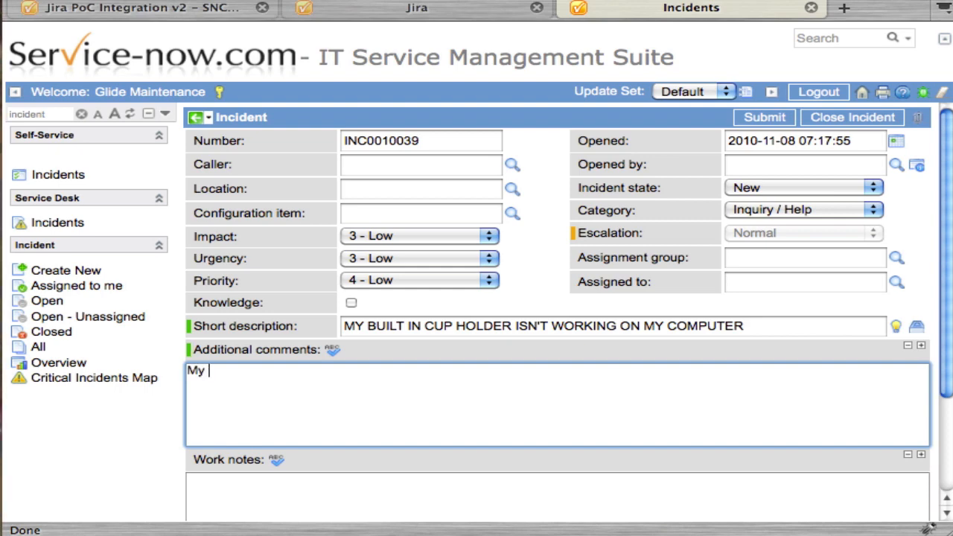
text(cup gets)
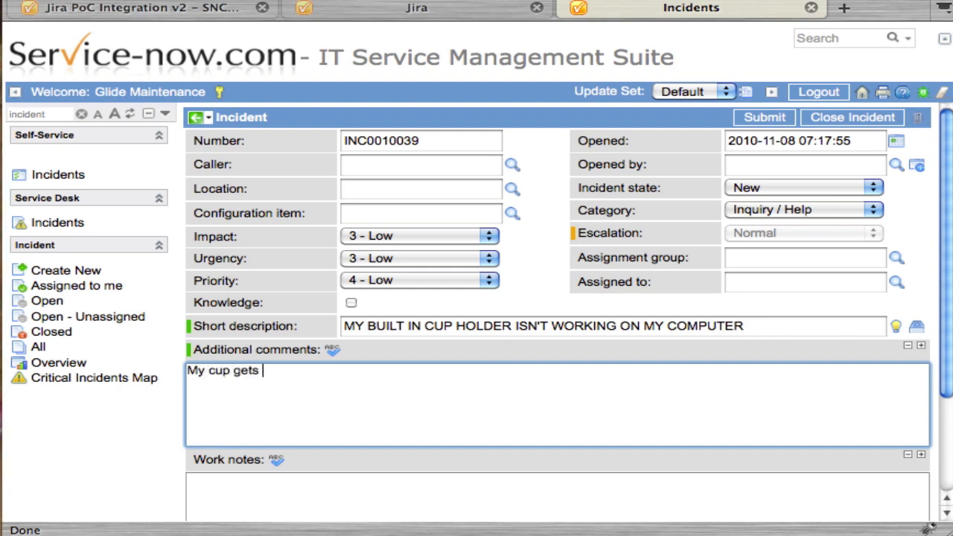
text(caught when i)
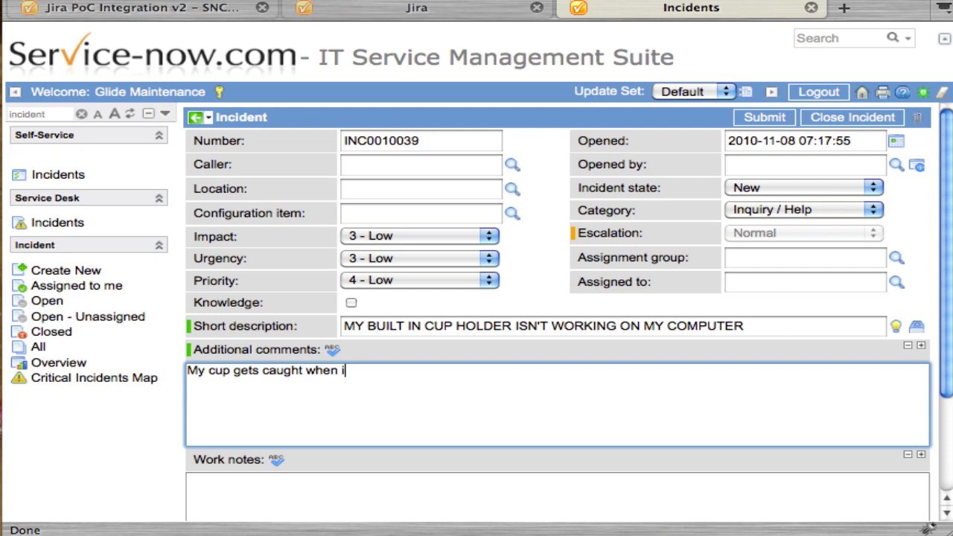
text(t retracts back into the machine.)
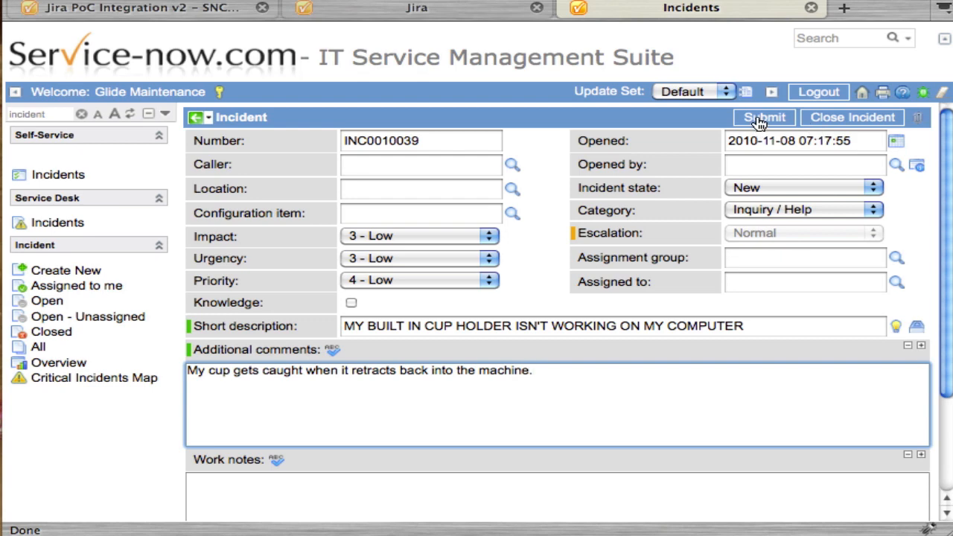
click(764, 116)
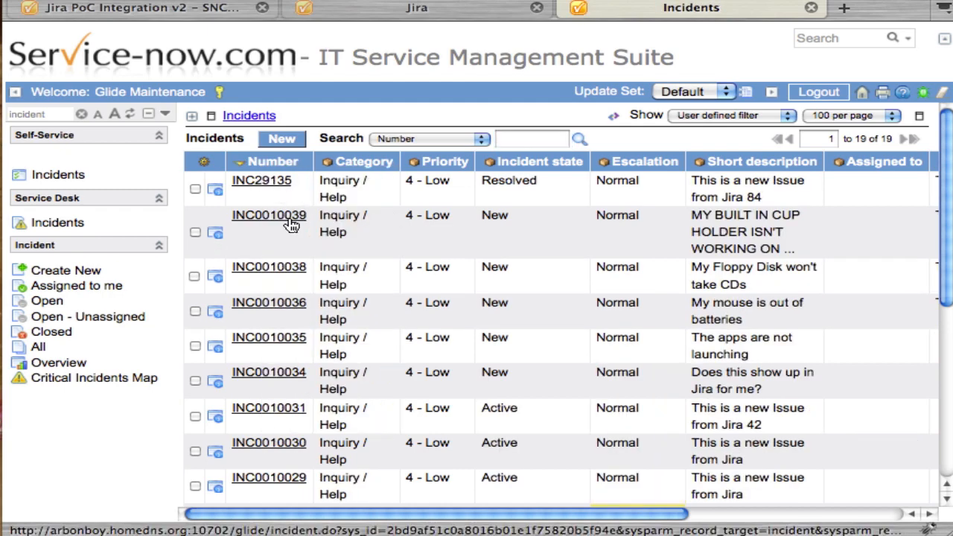
Open incident INC0010039 and bring up its linked Jira record.
click(268, 215)
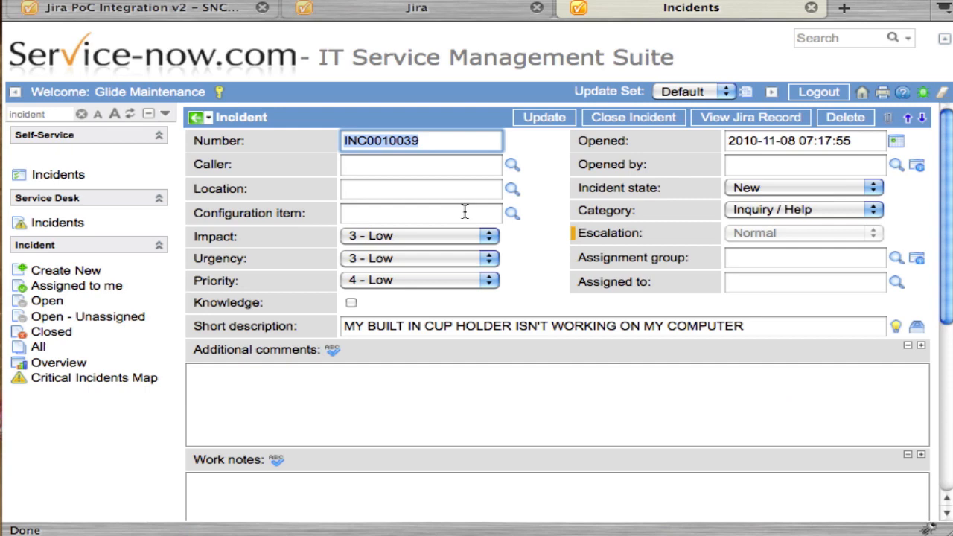
scroll(down, 3)
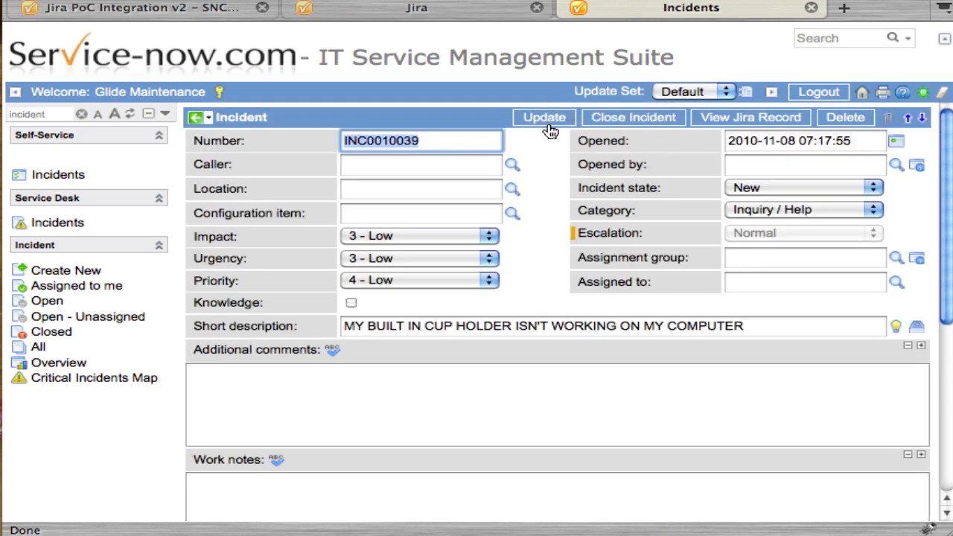
mouse_move(739, 125)
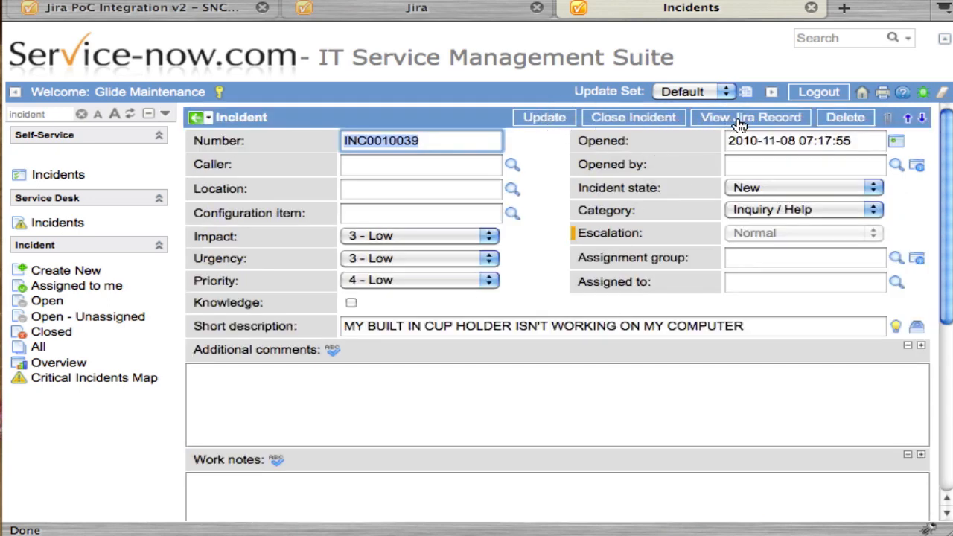
click(751, 116)
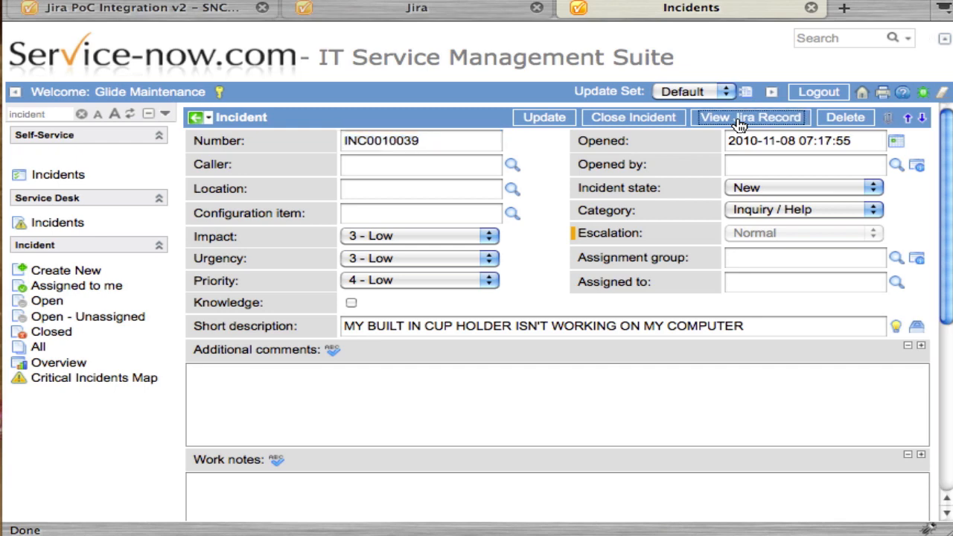
click(751, 117)
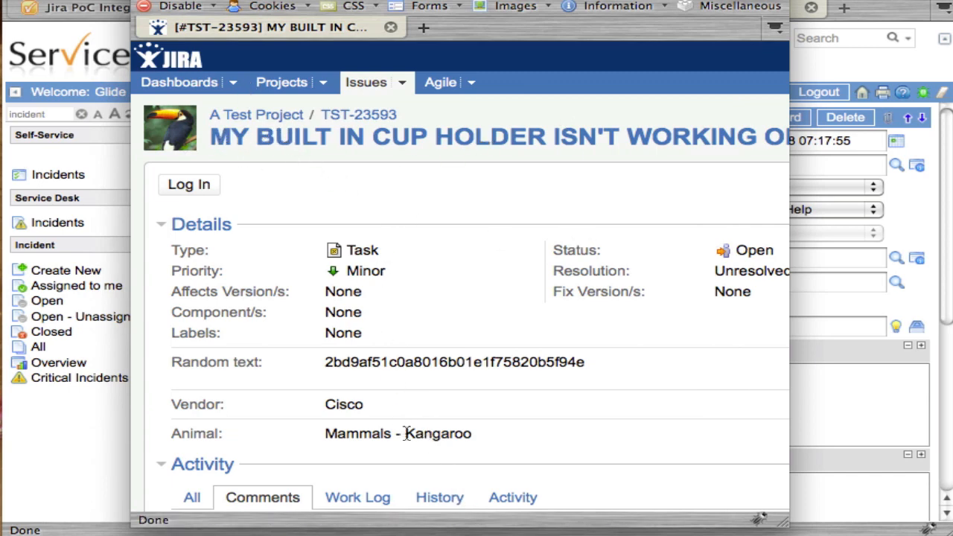
mouse_move(667, 271)
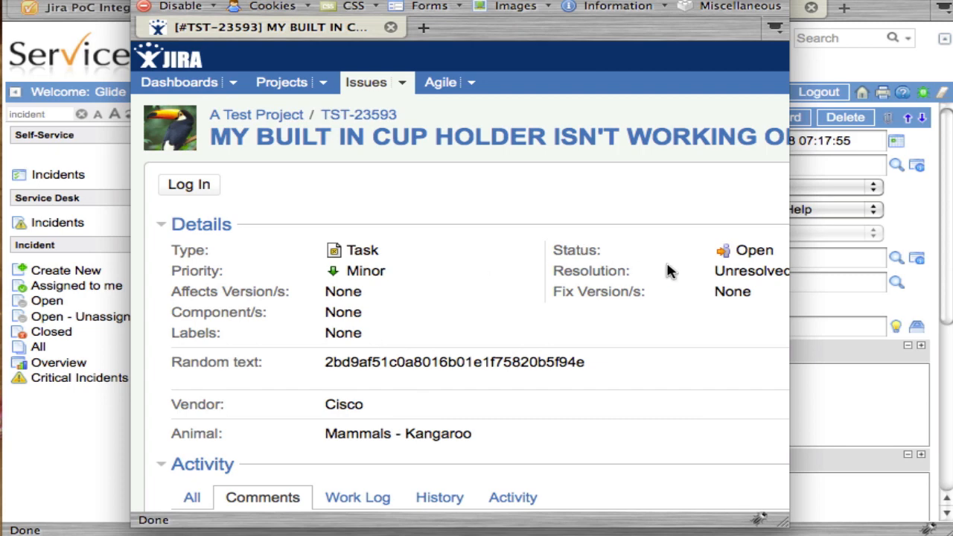
mouse_move(551, 414)
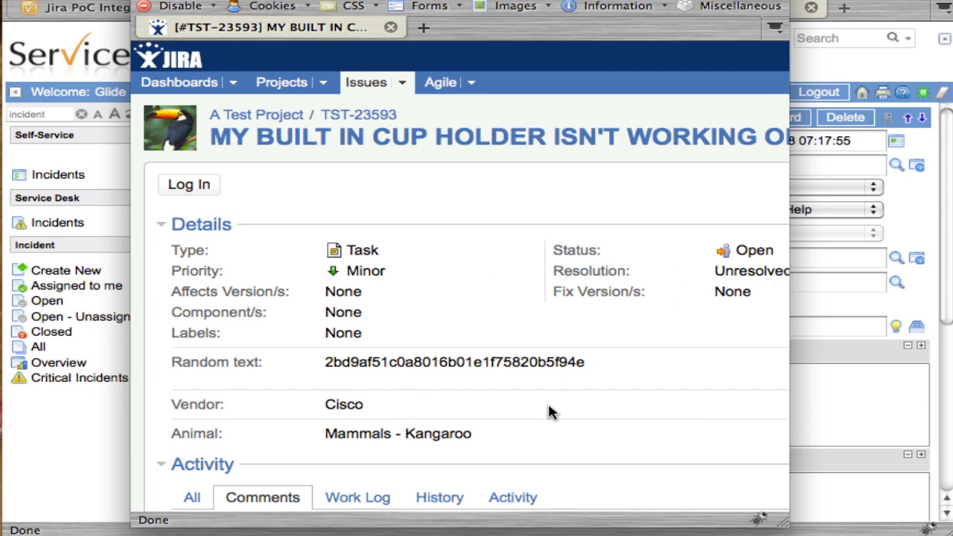
mouse_move(262, 498)
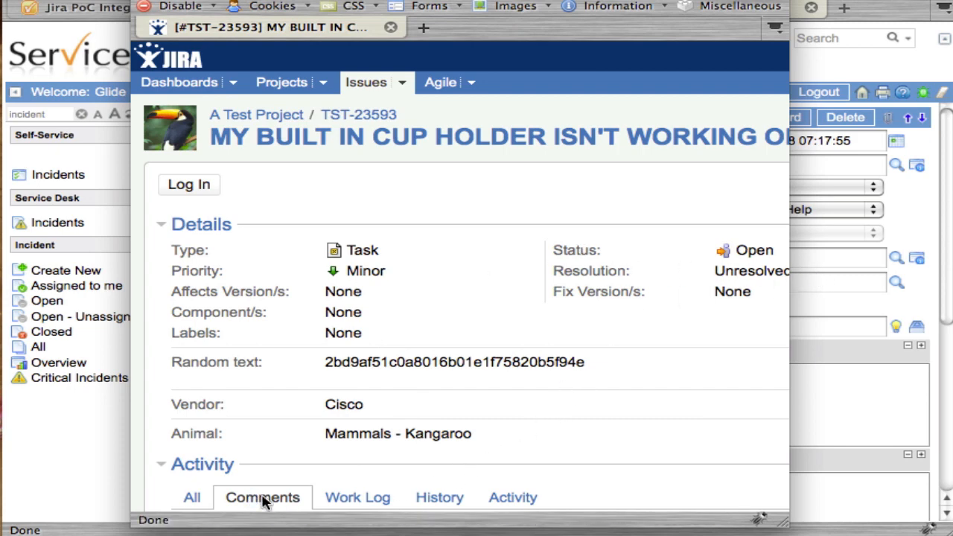
mouse_move(350, 141)
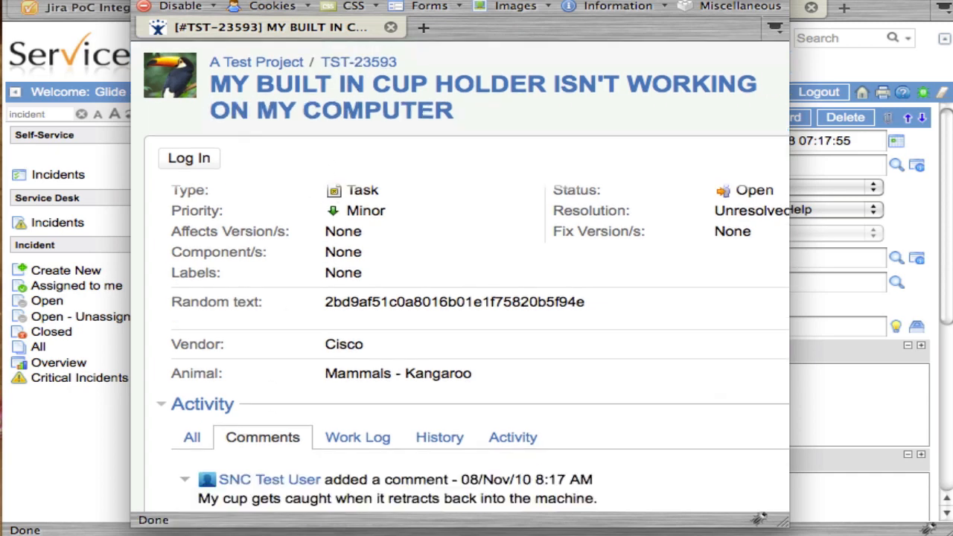
Scroll Jira issue TST-23593 down to its comment about the cup getting caught.
scroll(down, 3)
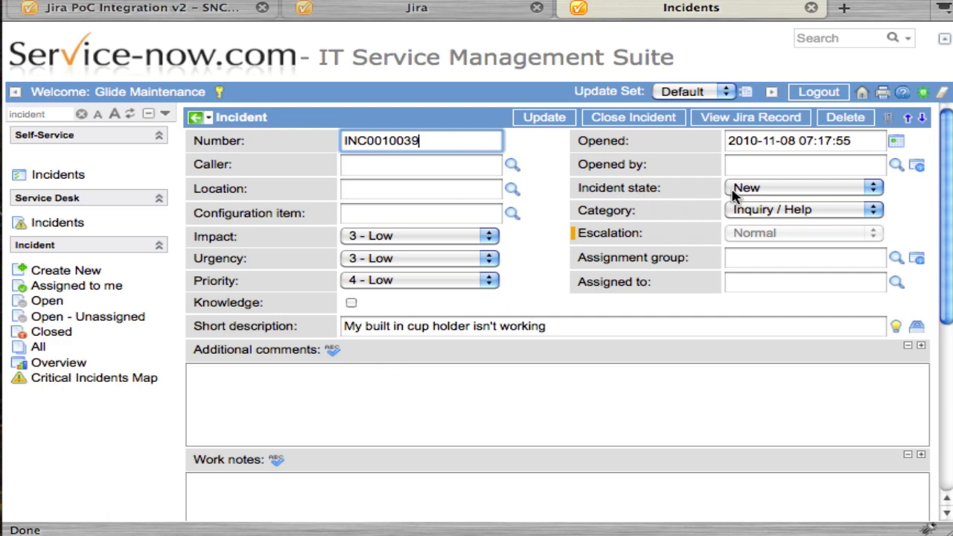
mouse_move(578, 322)
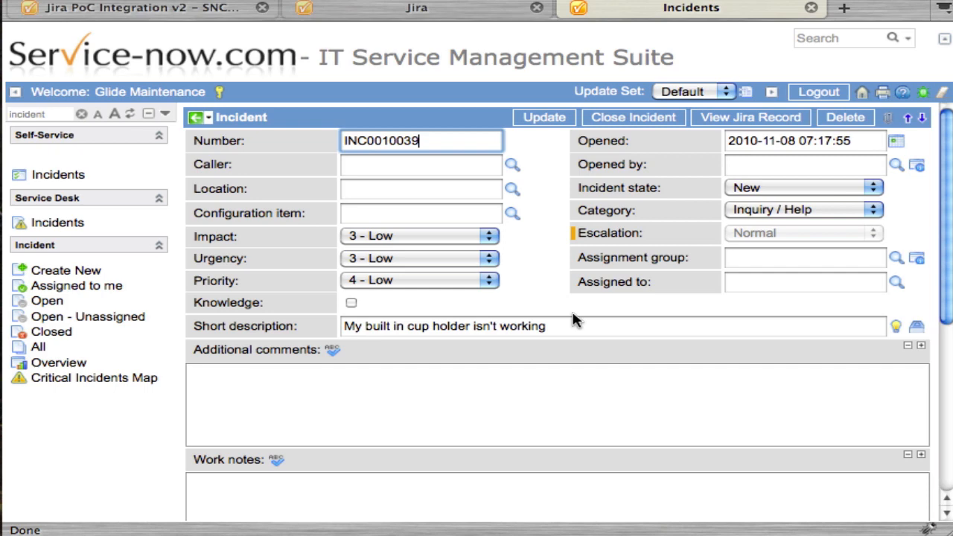
Post 'This is one more comment' on INC0010039 and view its linked Jira issue.
click(557, 402)
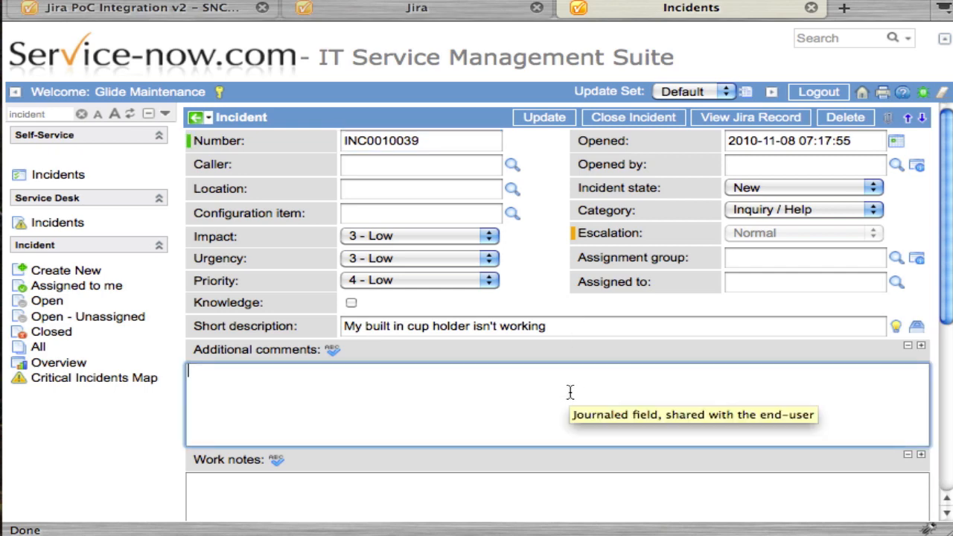
text(This is one more)
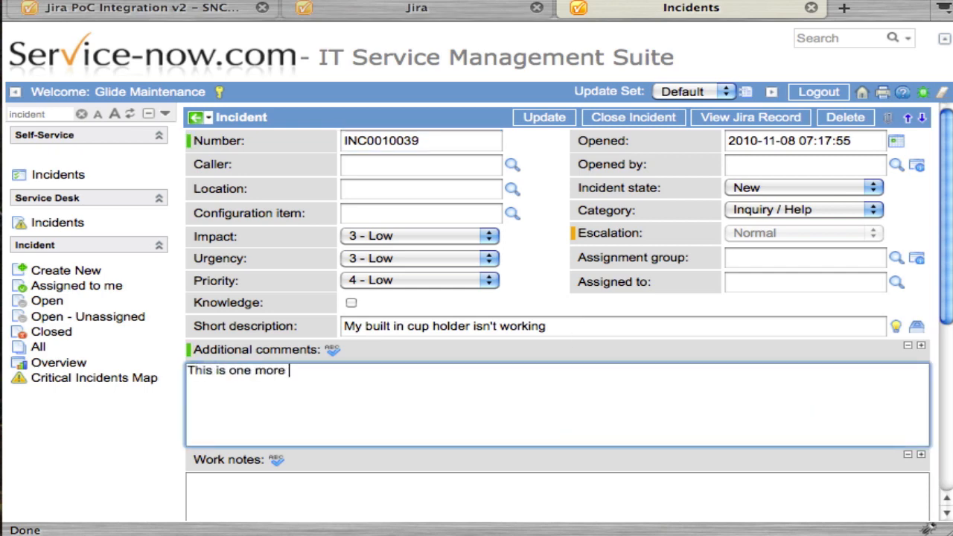
text(comment)
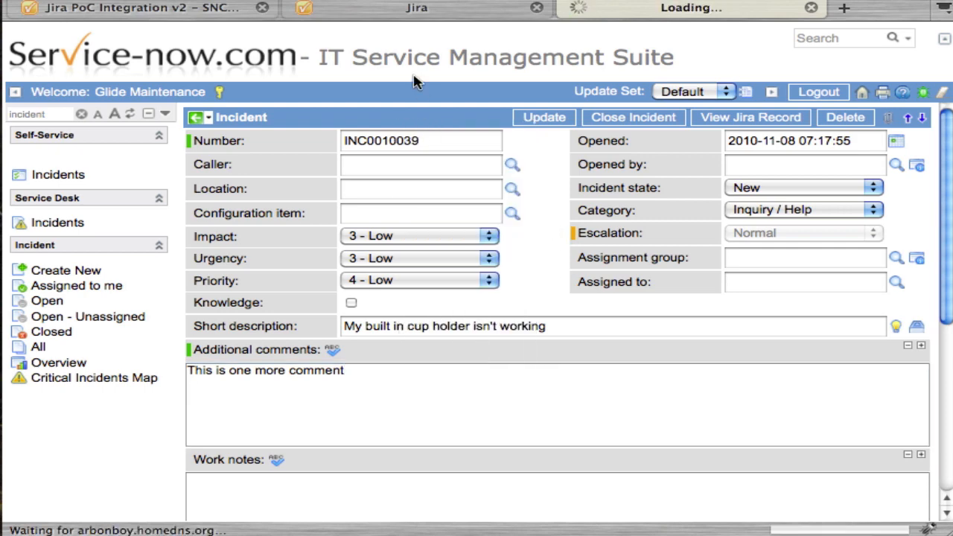
mouse_move(447, 91)
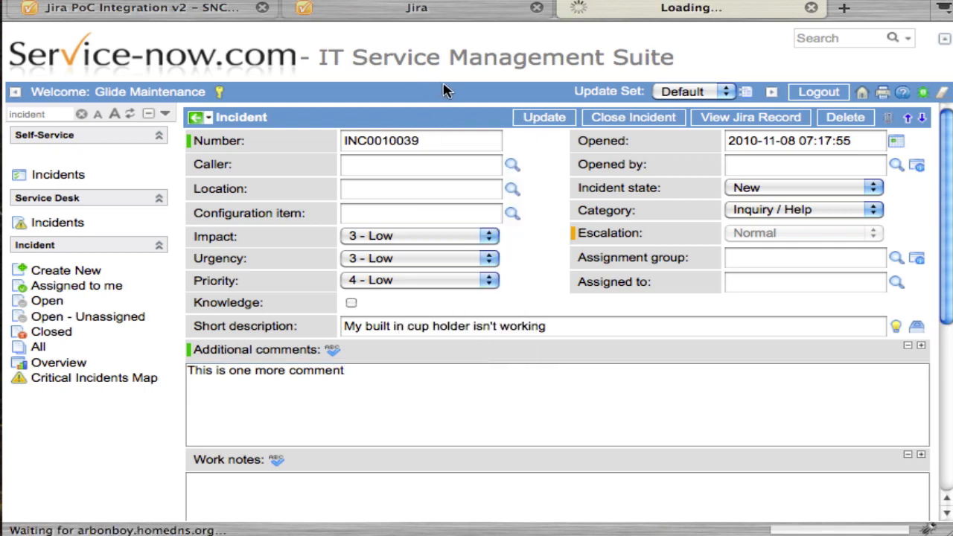
click(751, 116)
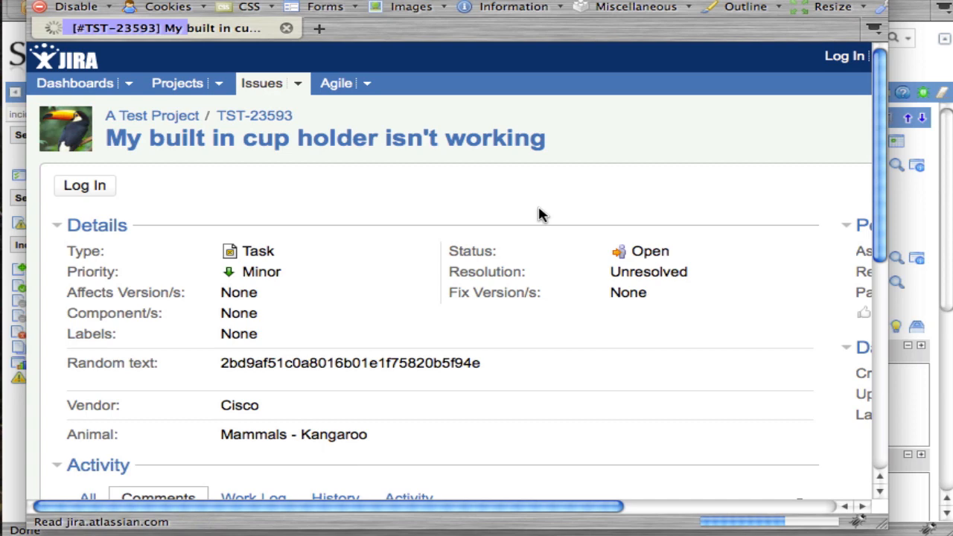
Scroll TST-23593 down to the synced 'This is one more comment' under Activity.
scroll(down, 3)
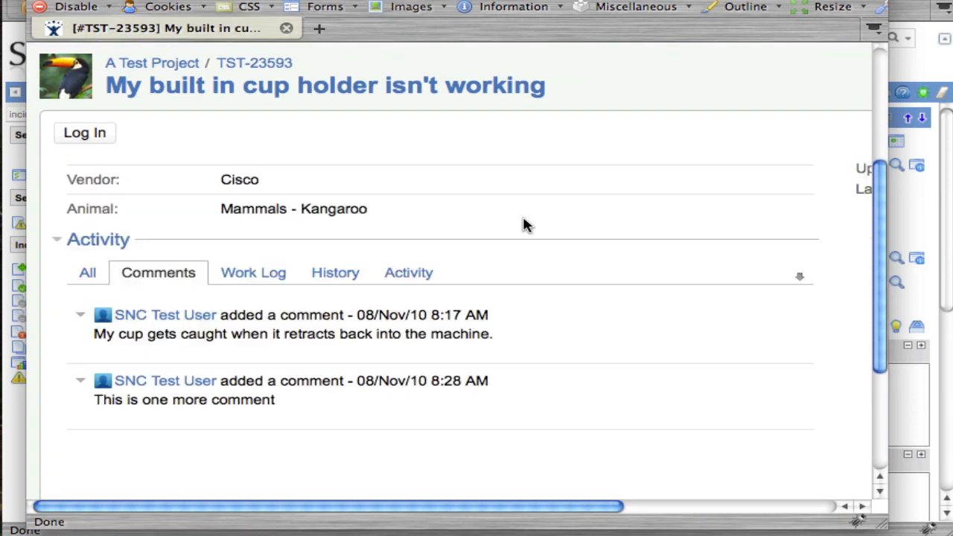
mouse_move(298, 387)
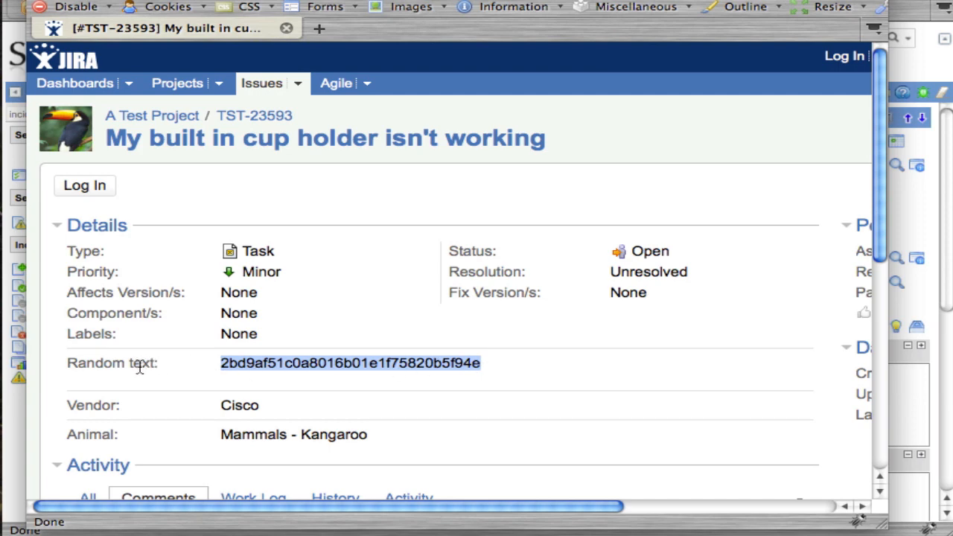
mouse_move(325, 371)
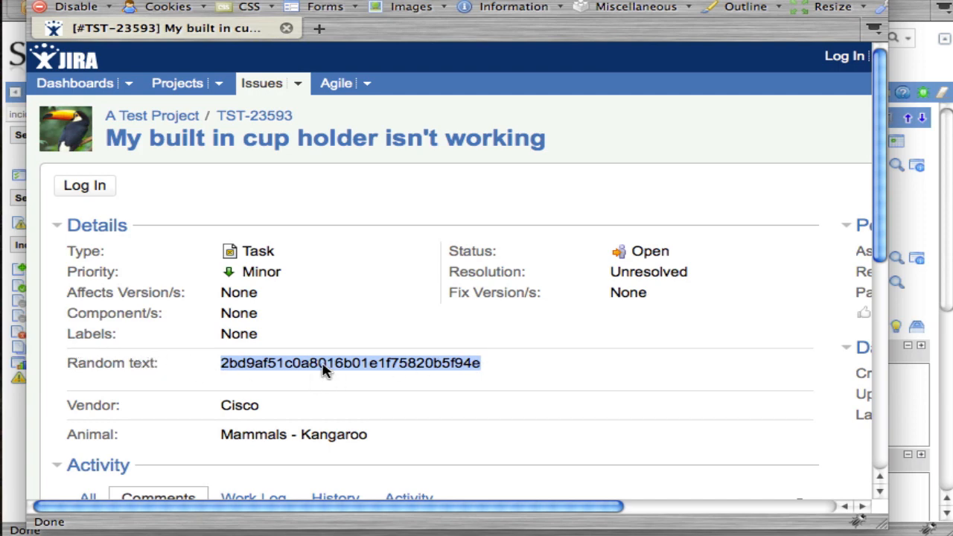
mouse_move(308, 152)
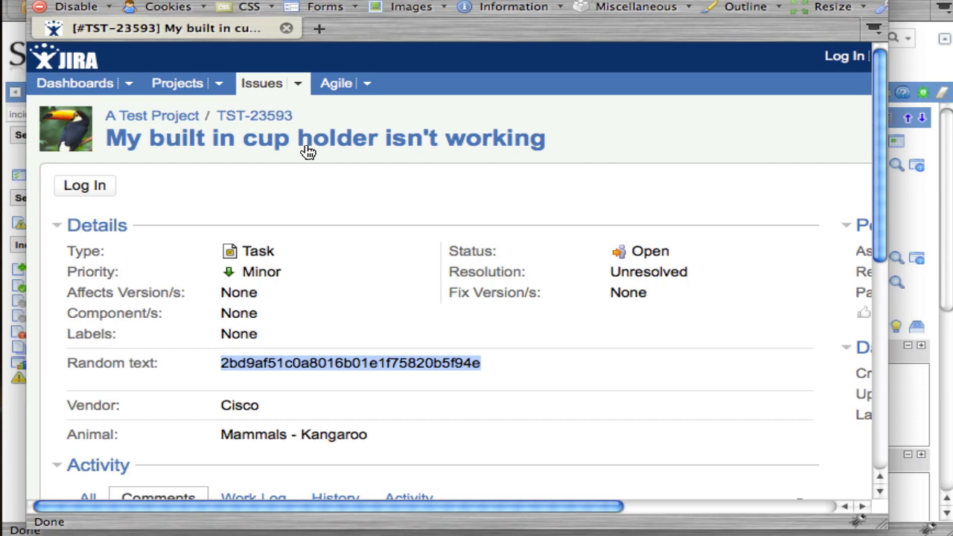
mouse_move(379, 399)
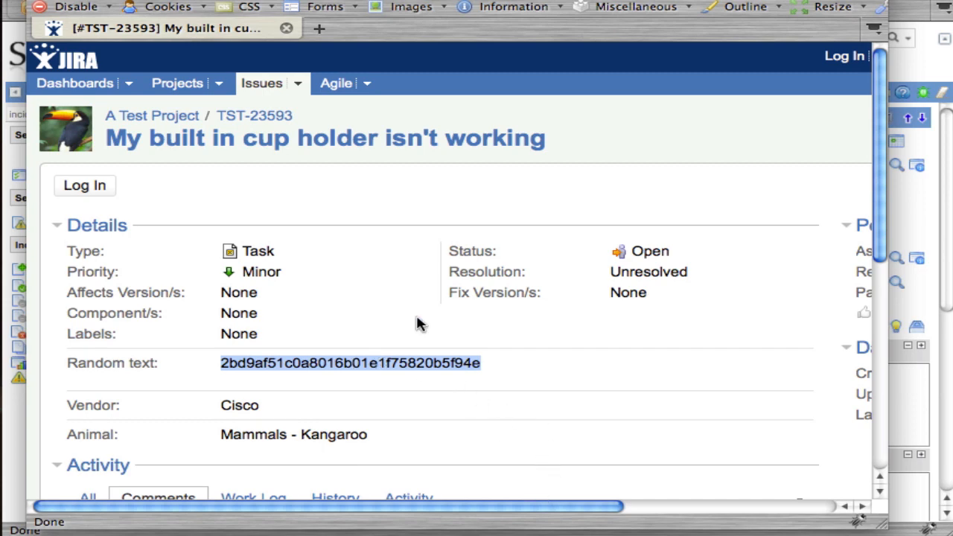
Return to incident INC0010039 and expand the Incident state choices.
click(691, 7)
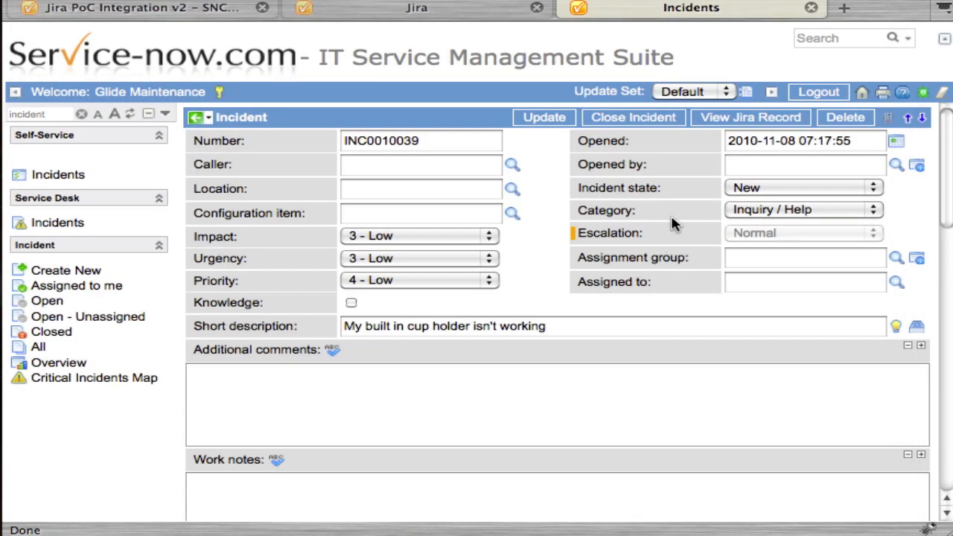
mouse_move(701, 188)
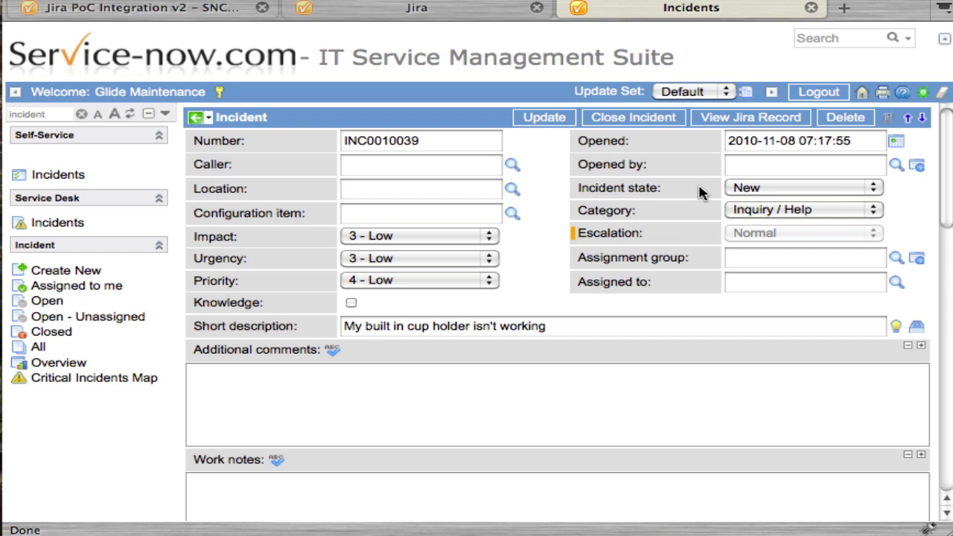
mouse_move(685, 199)
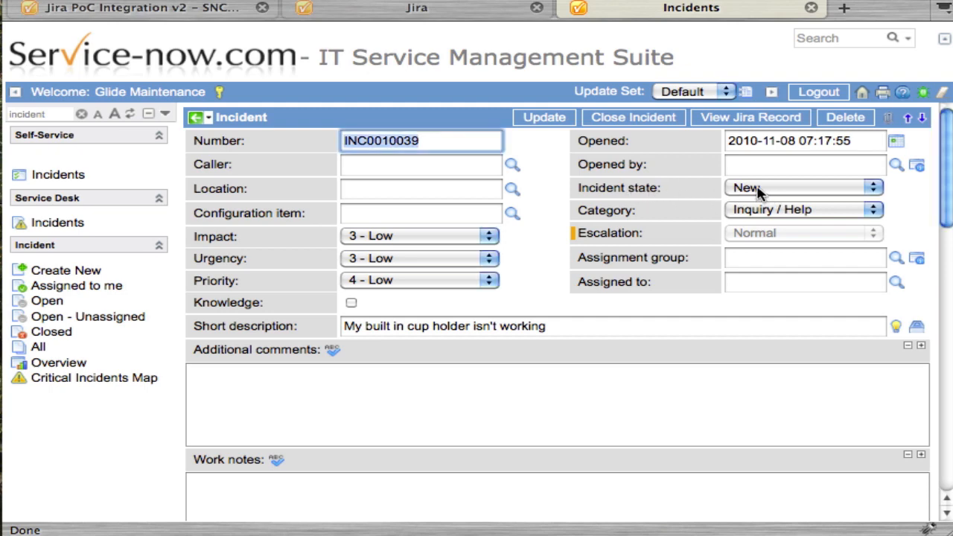
click(805, 188)
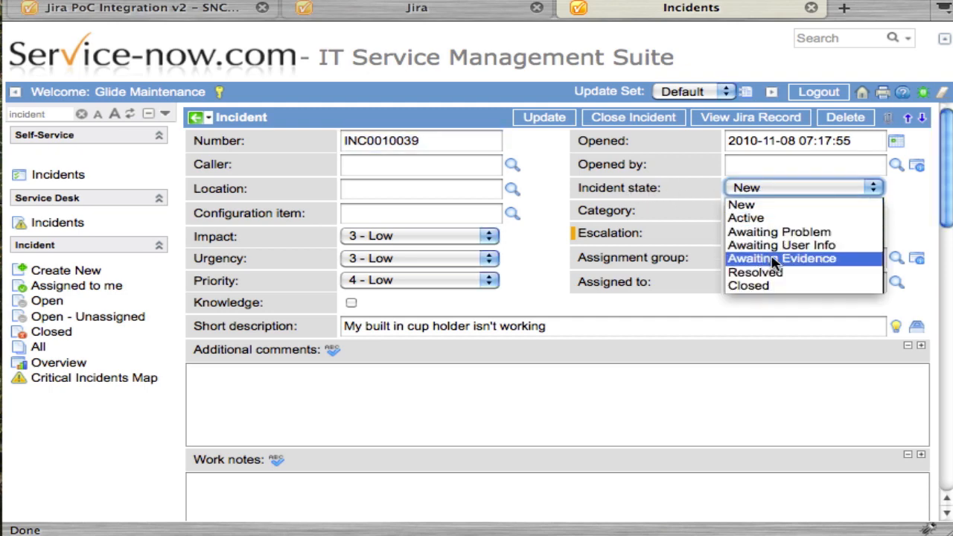
mouse_move(781, 245)
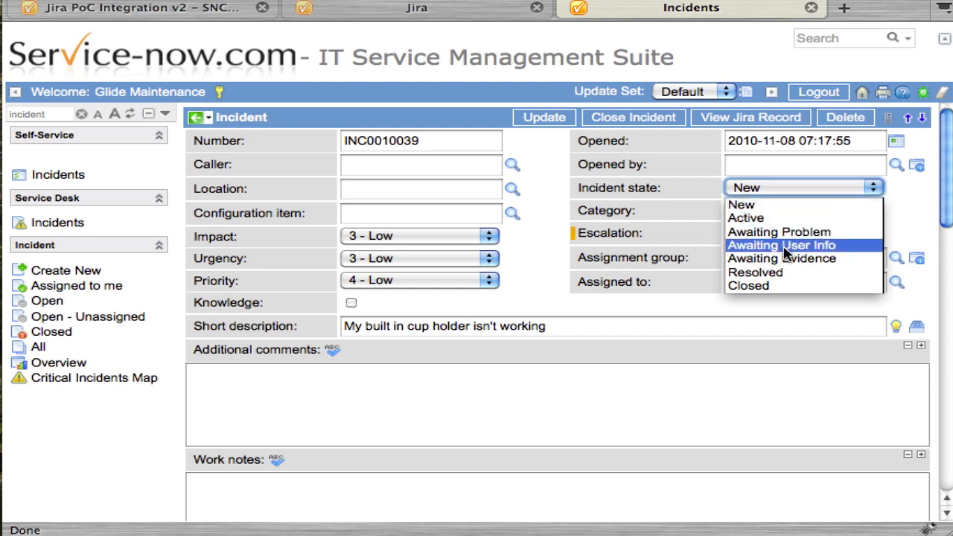
mouse_move(782, 259)
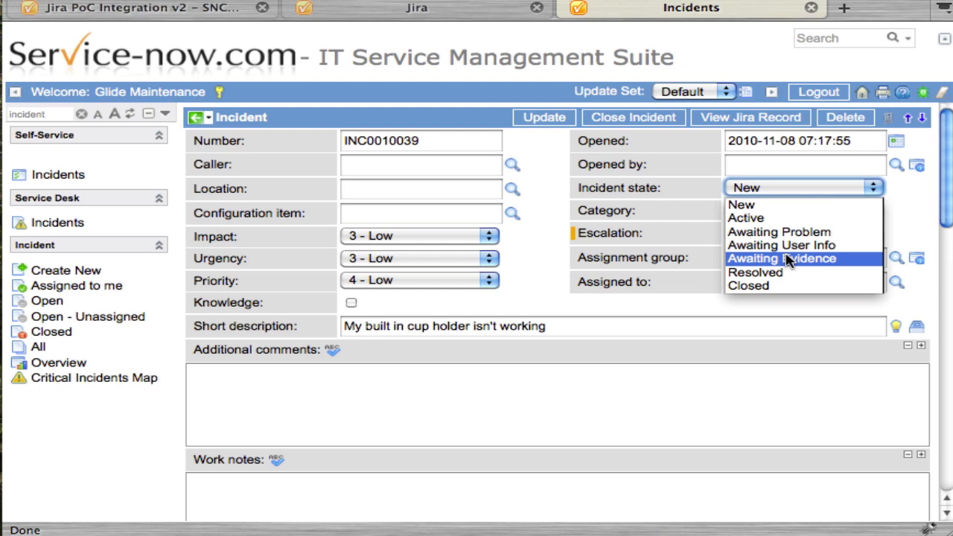
mouse_move(841, 265)
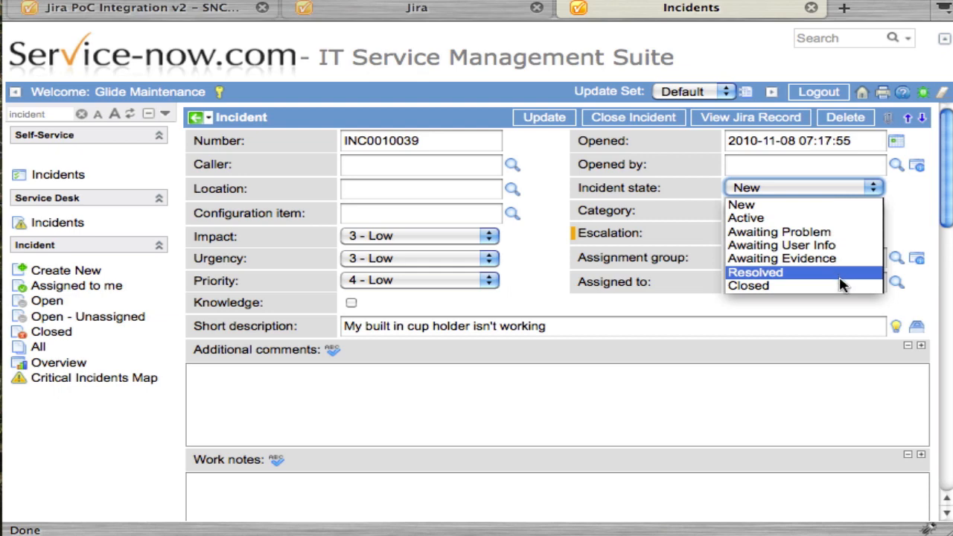
mouse_move(819, 286)
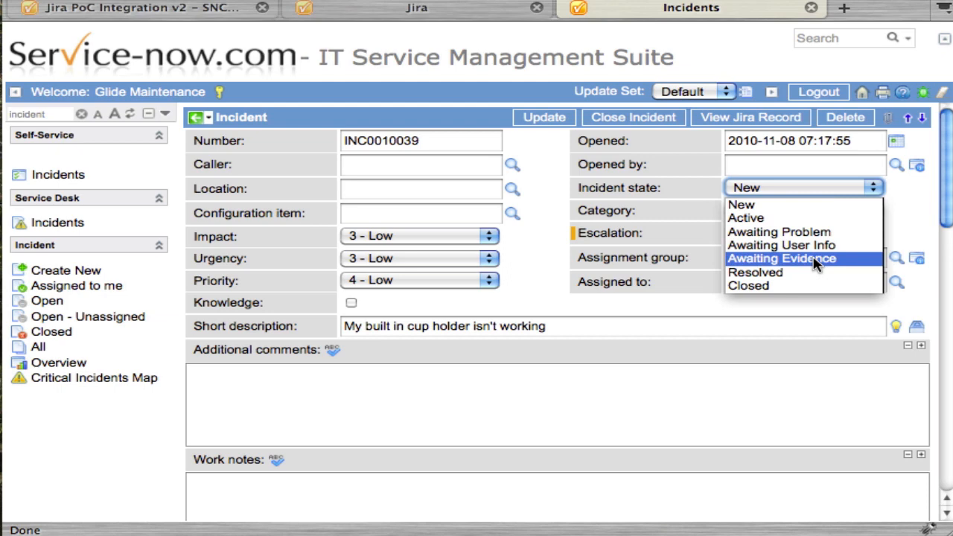
Set INC0010039 to Resolved, save it and compare with Jira's TST-23593 still showing Reopened.
click(747, 273)
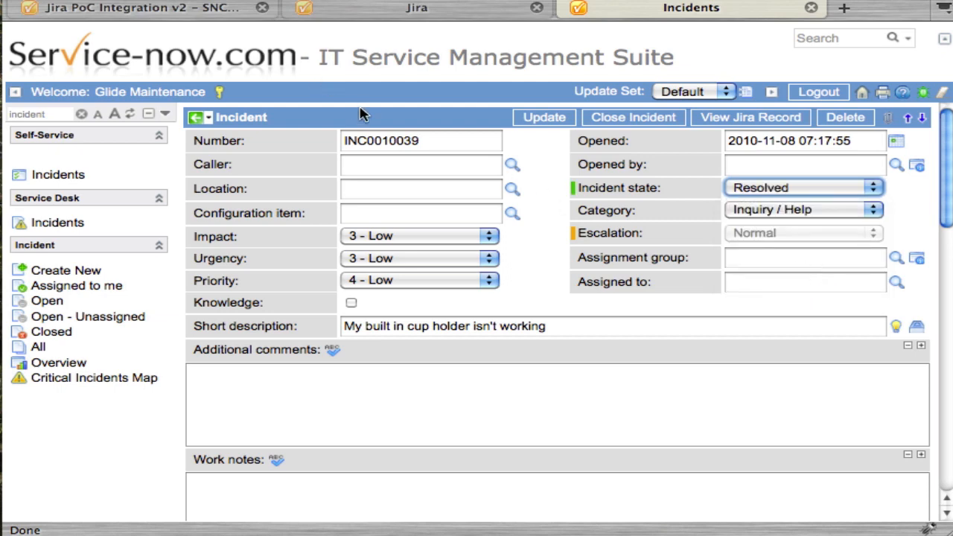
click(751, 116)
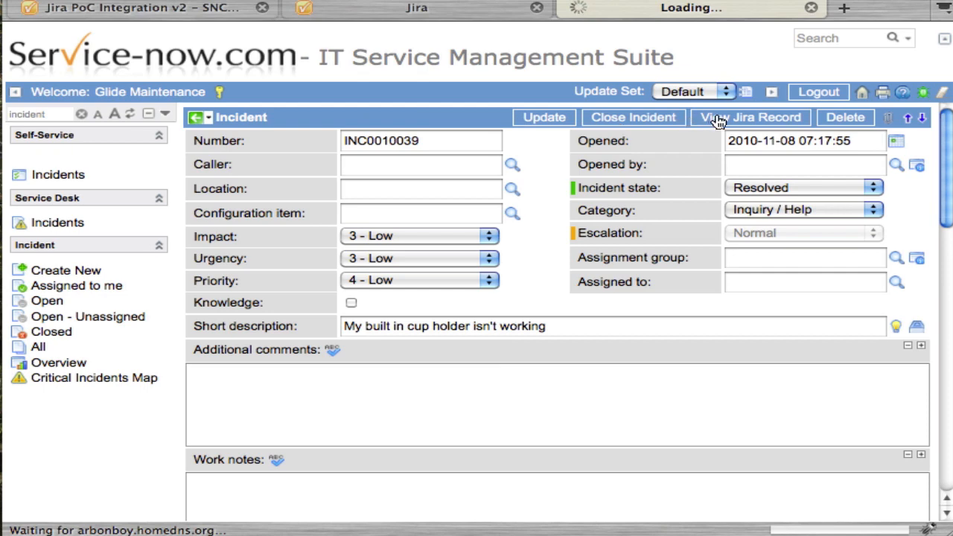
click(750, 116)
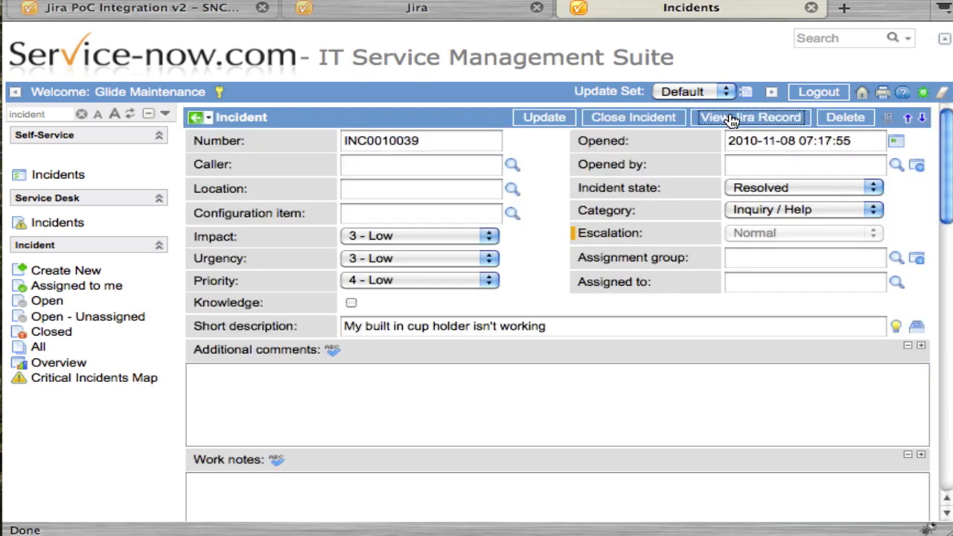
click(750, 116)
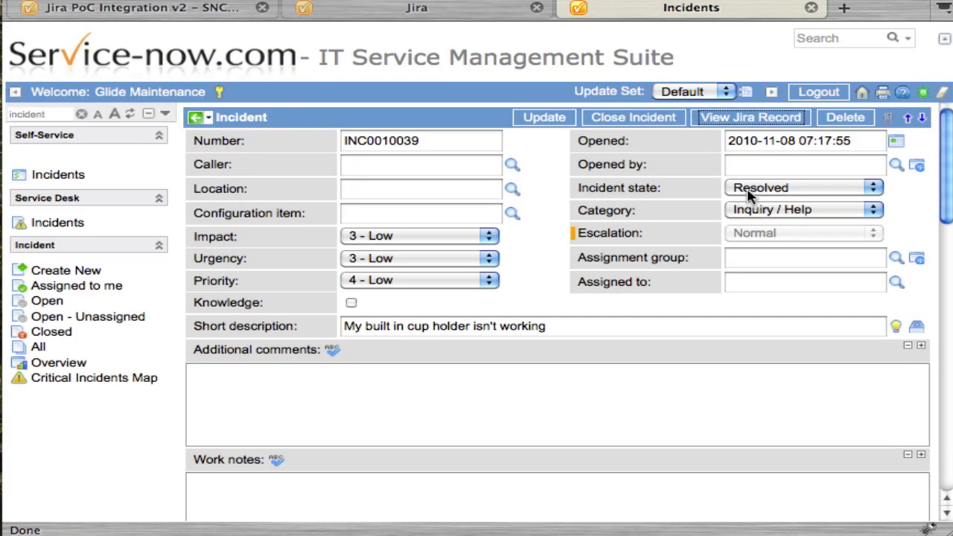
click(801, 188)
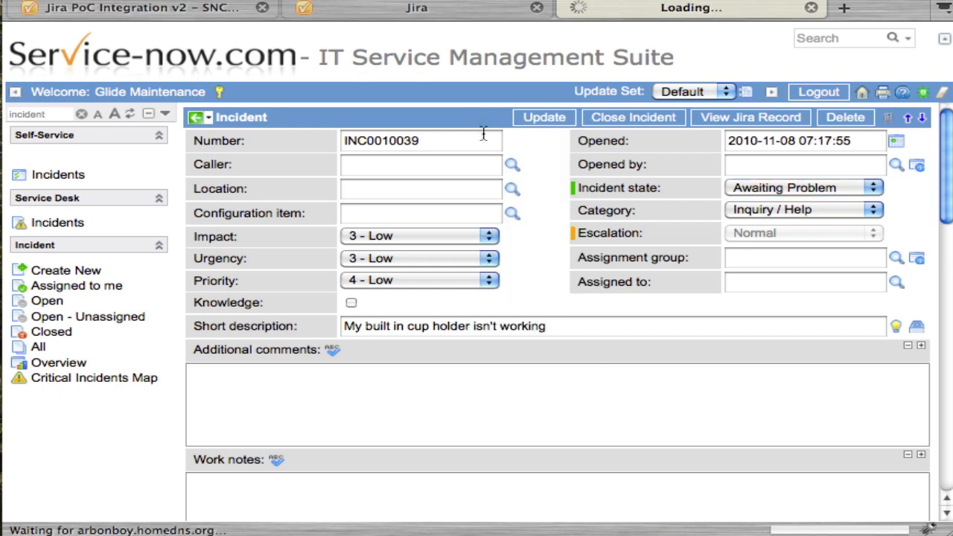
click(751, 117)
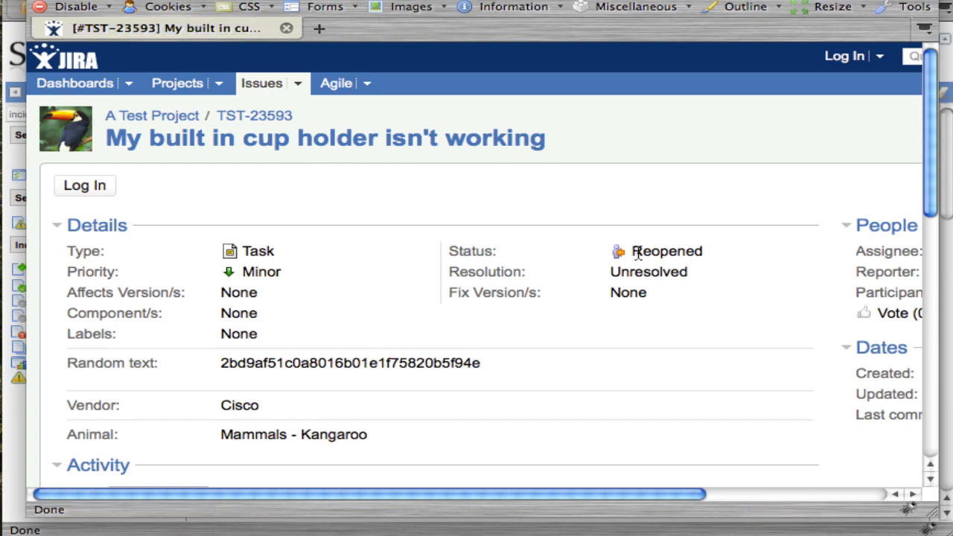
mouse_move(676, 250)
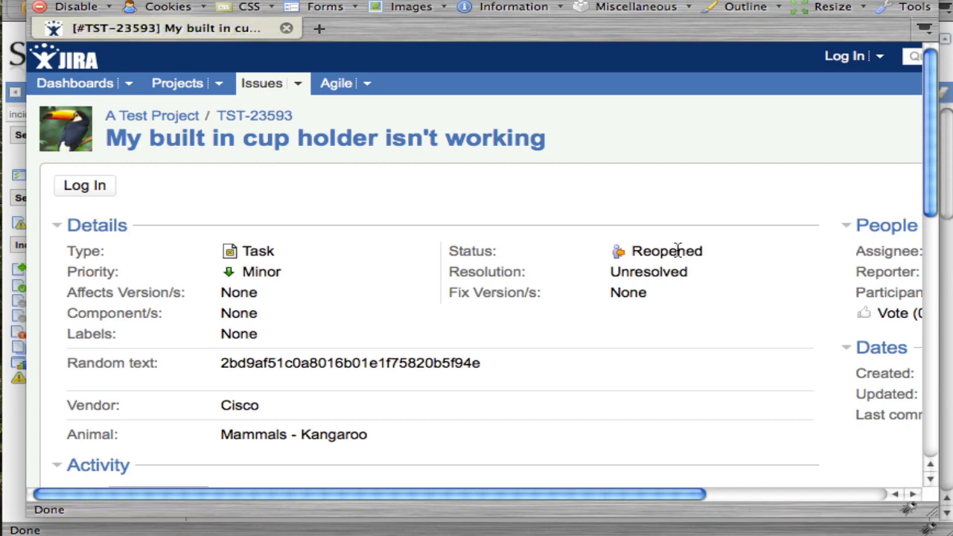
click(691, 7)
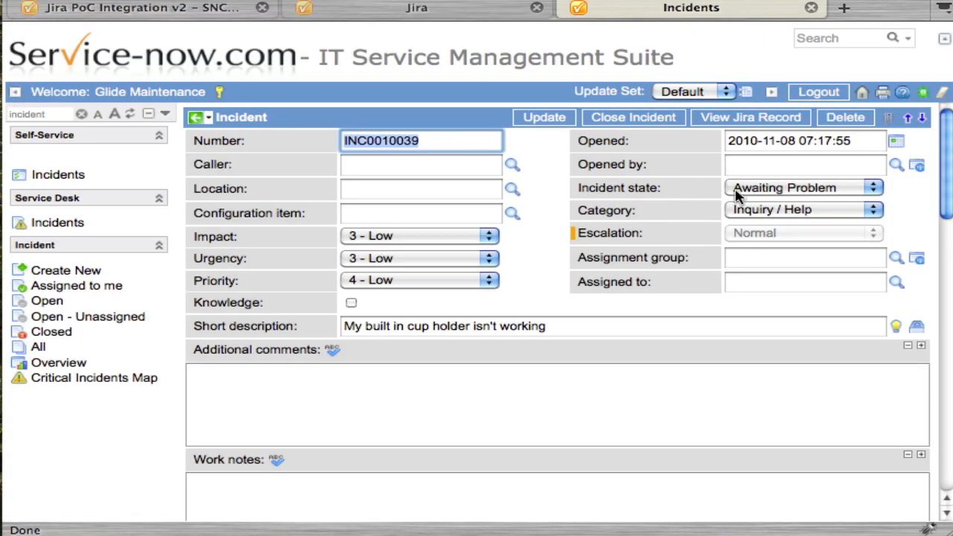
Check the Jira issue again, then set the incident state to Closed.
click(801, 188)
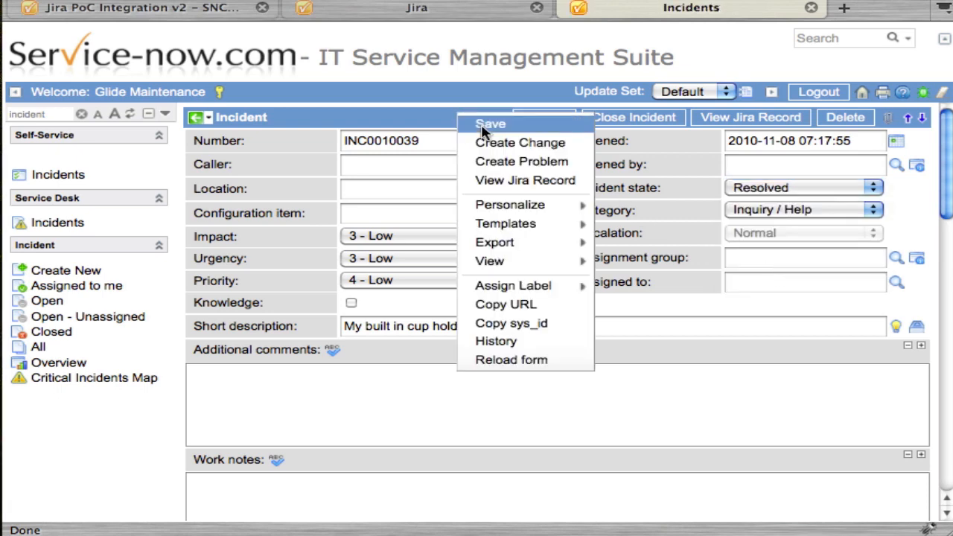
click(490, 123)
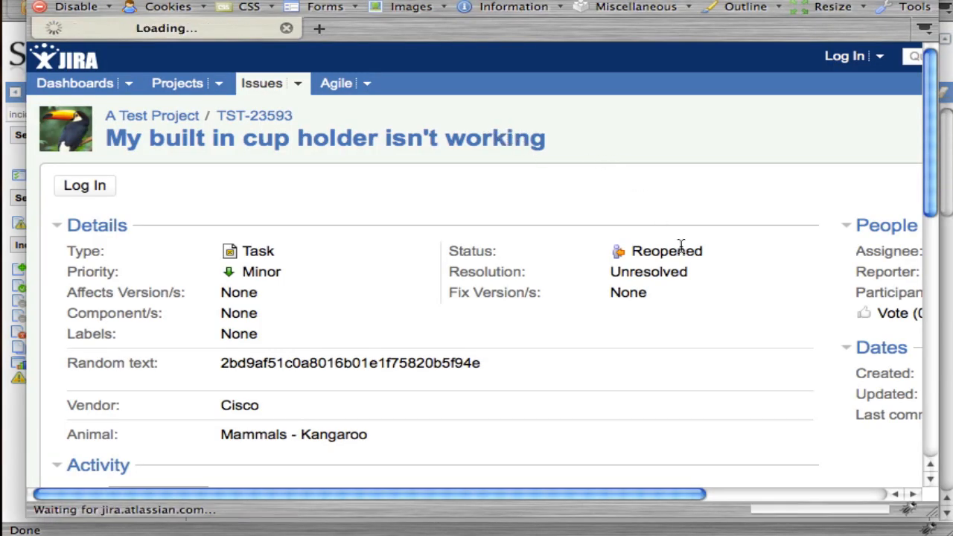
mouse_move(707, 313)
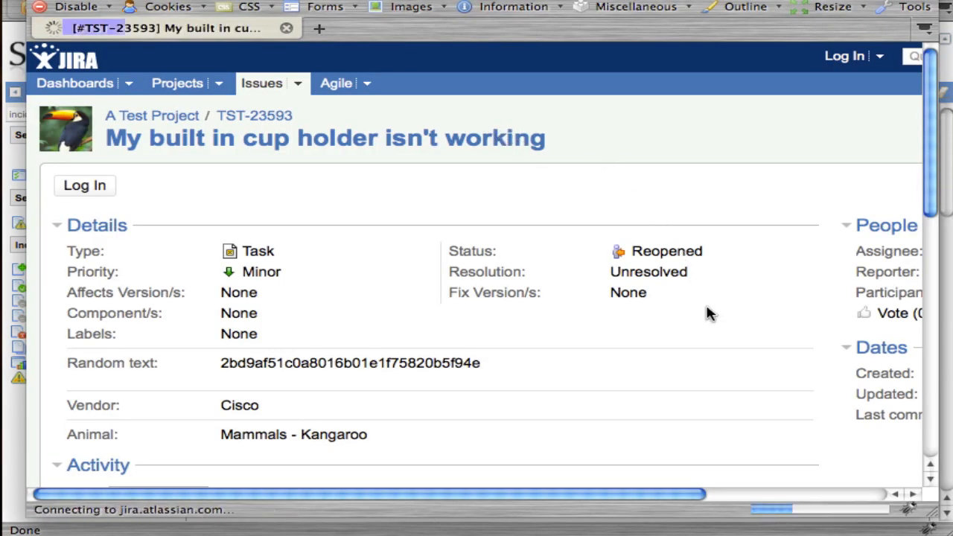
click(692, 7)
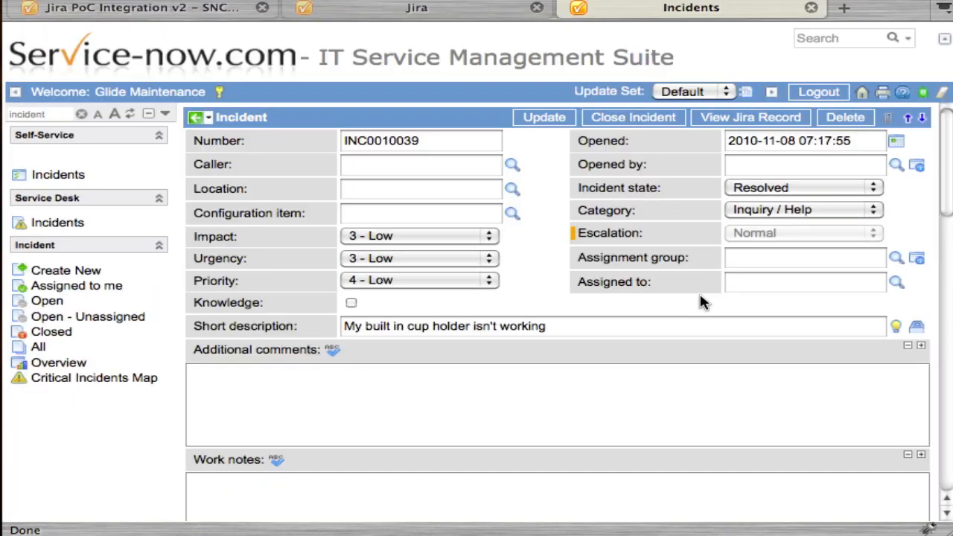
click(805, 188)
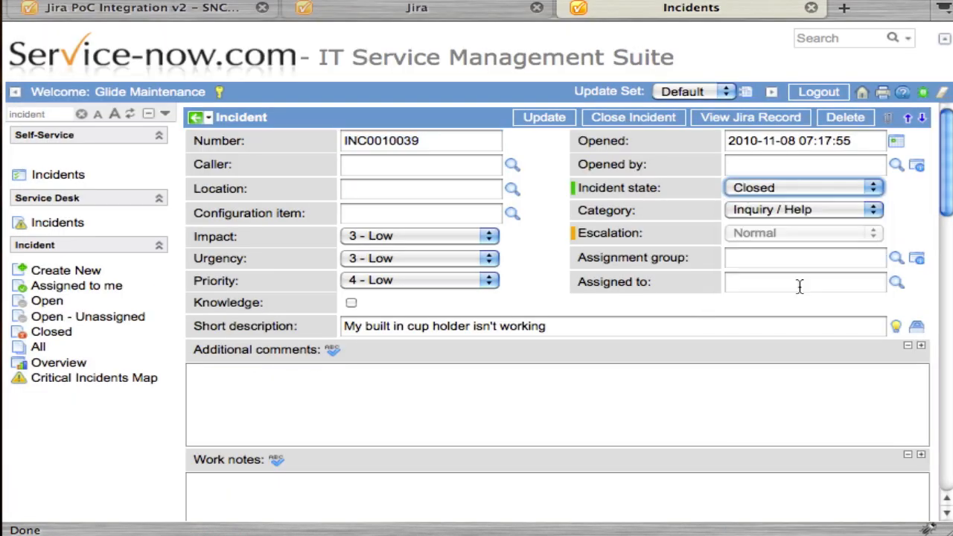
Switch toward the Jira integration settings from the incident form header.
right_click(241, 116)
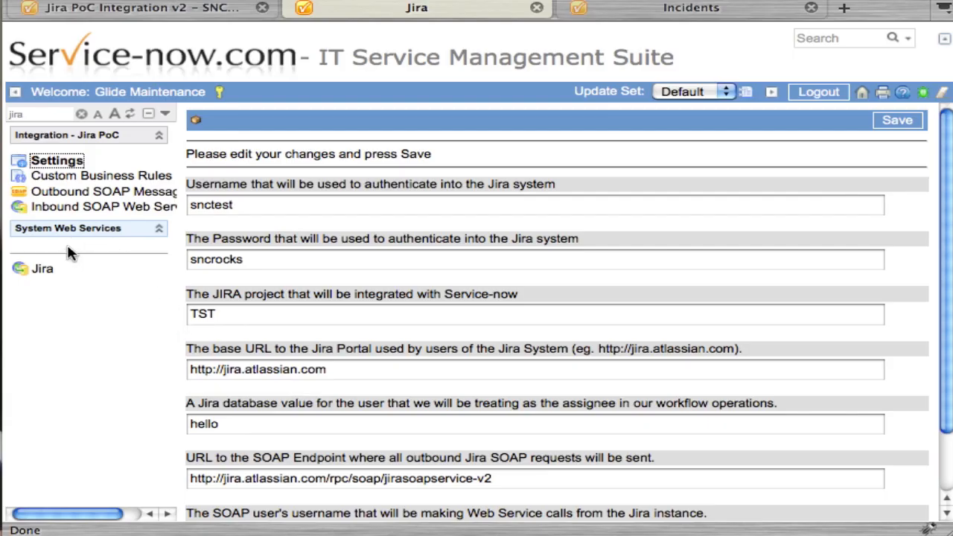
mouse_move(67, 256)
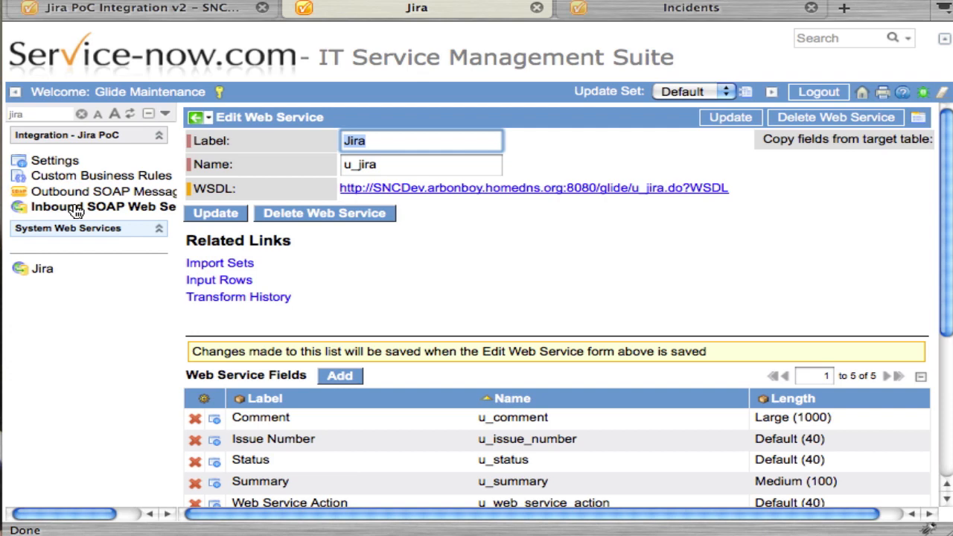
mouse_move(89, 201)
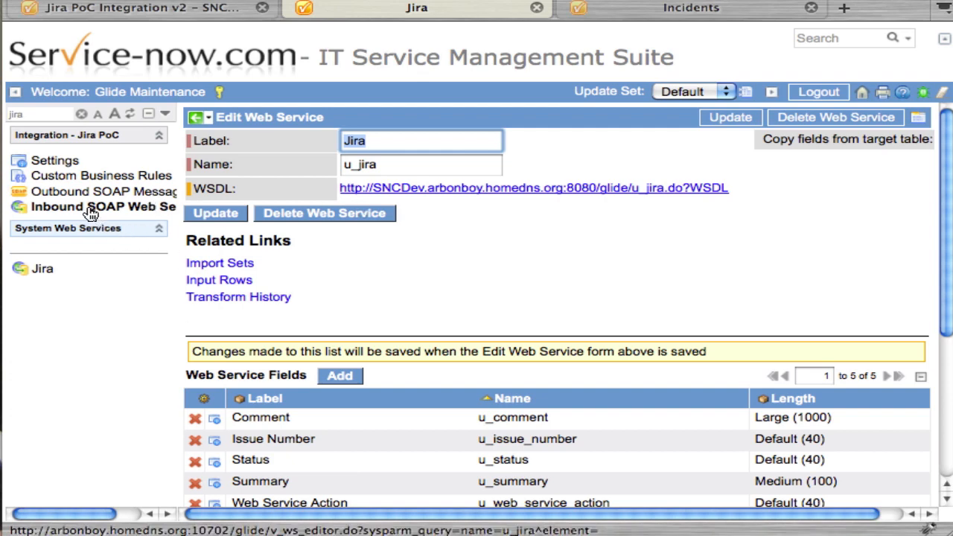
mouse_move(143, 217)
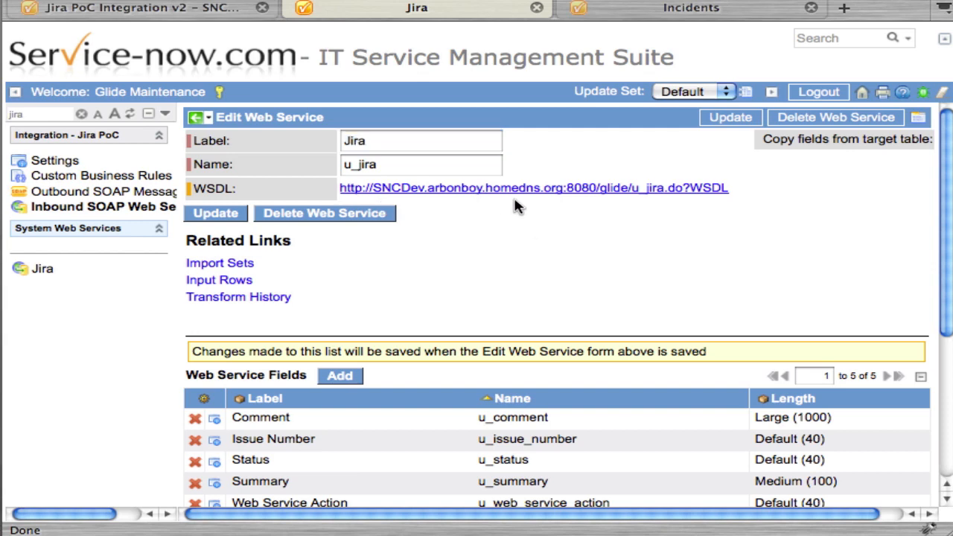
mouse_move(349, 196)
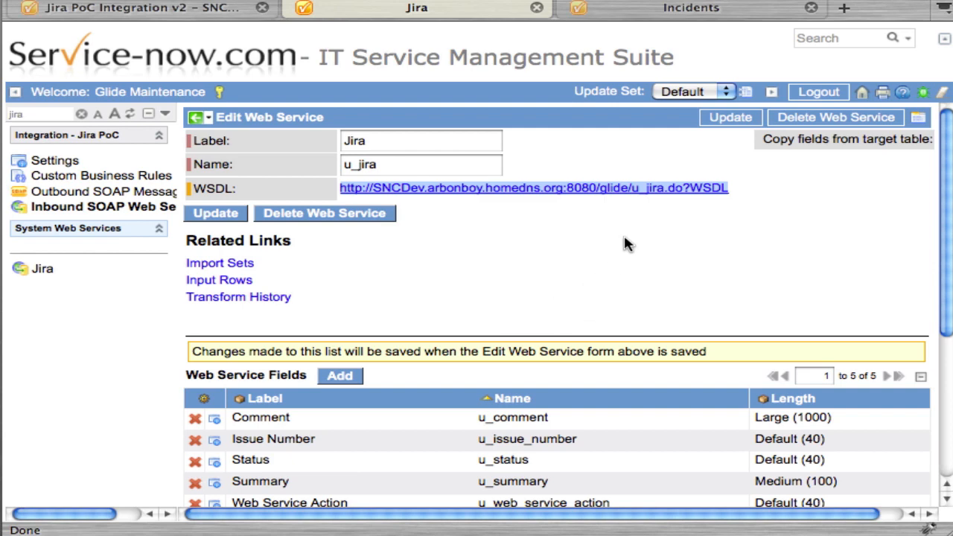
Scroll the Jira inbound web service to its Web Service Fields and Transform Maps lists.
scroll(down, 3)
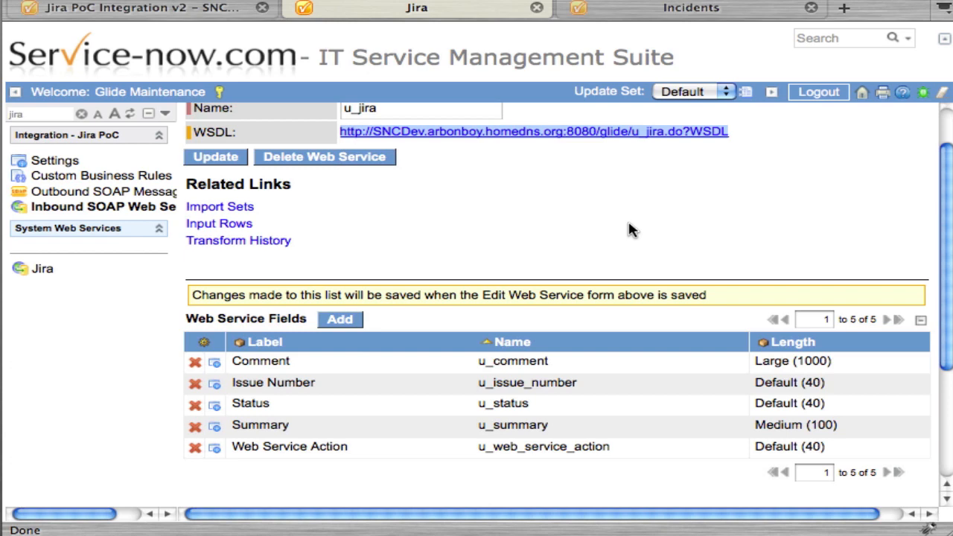
scroll(down, 3)
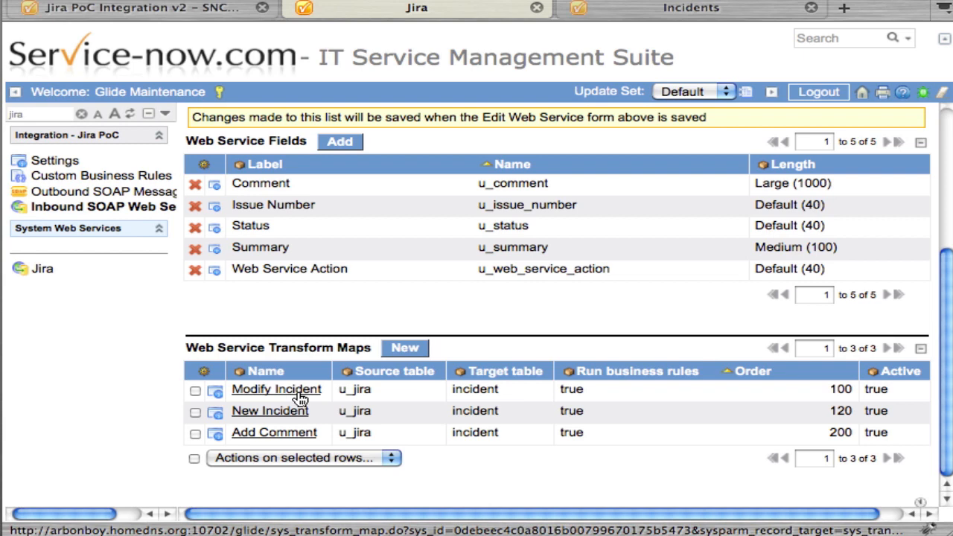
mouse_move(301, 432)
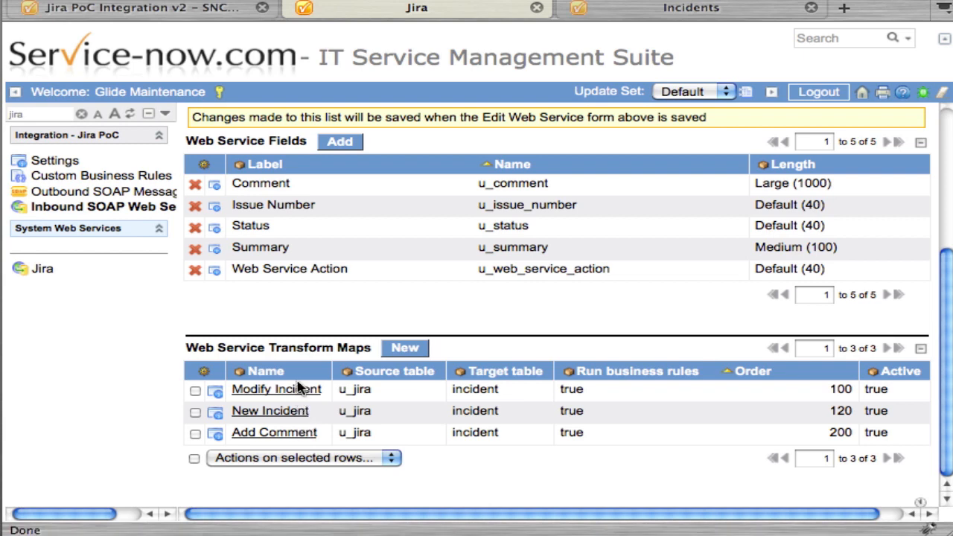
mouse_move(107, 198)
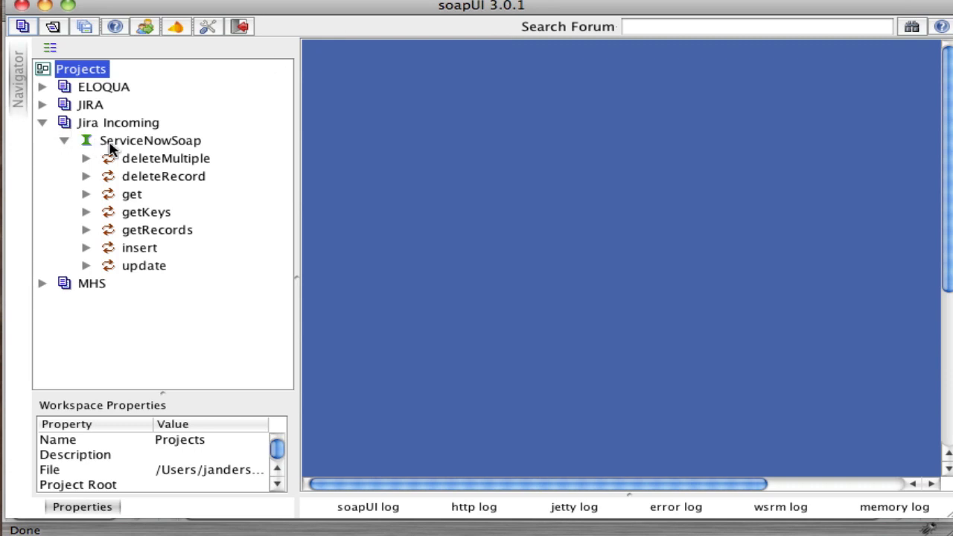
mouse_move(231, 186)
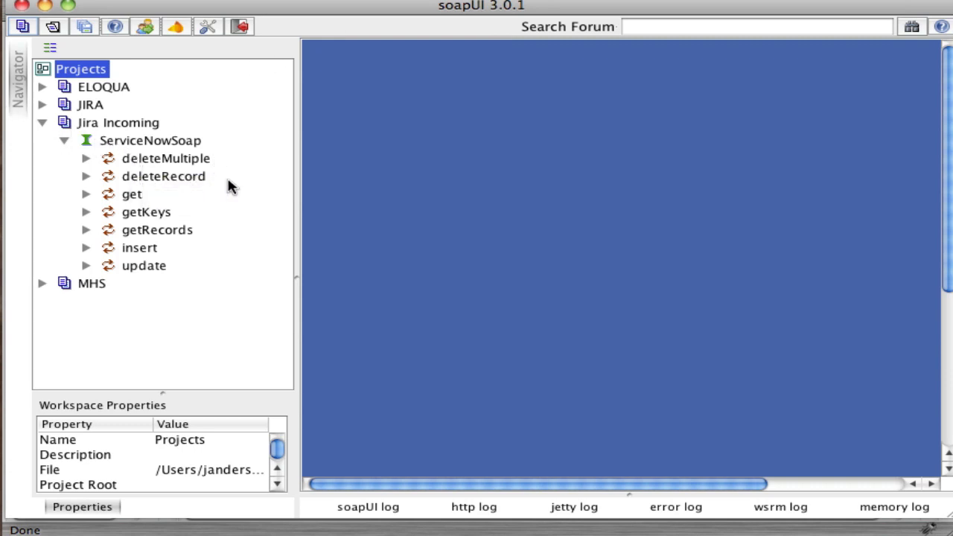
mouse_move(143, 224)
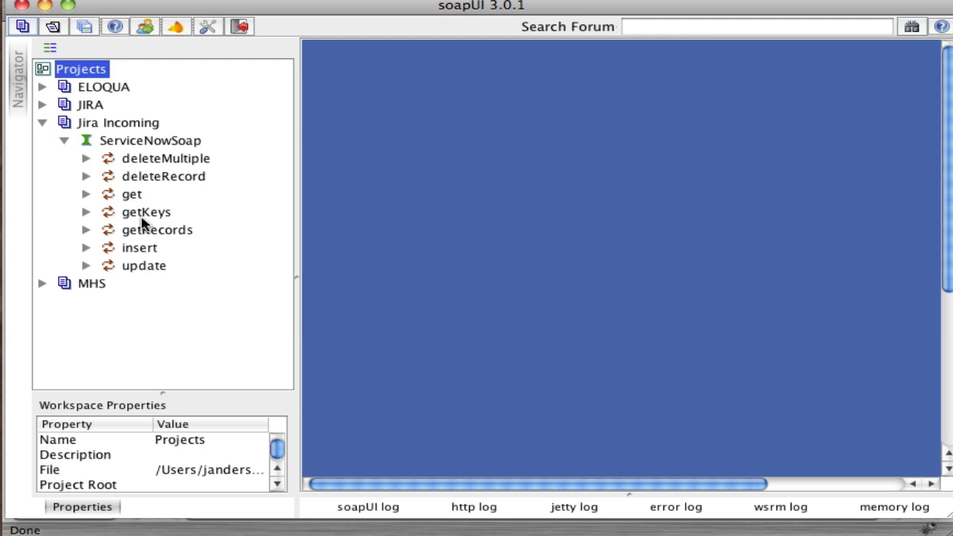
mouse_move(86, 255)
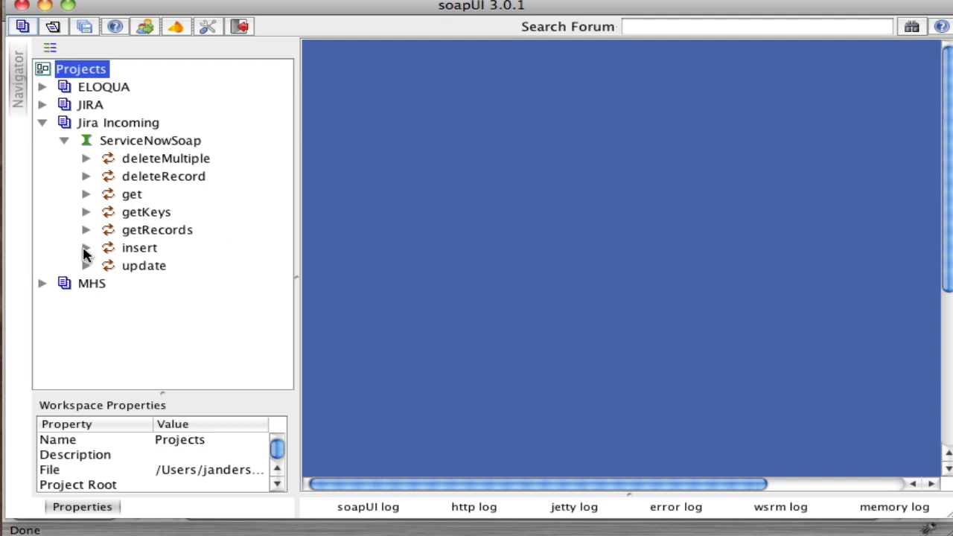
Expand the insert operation's sample requests and open the New Issue request.
click(87, 247)
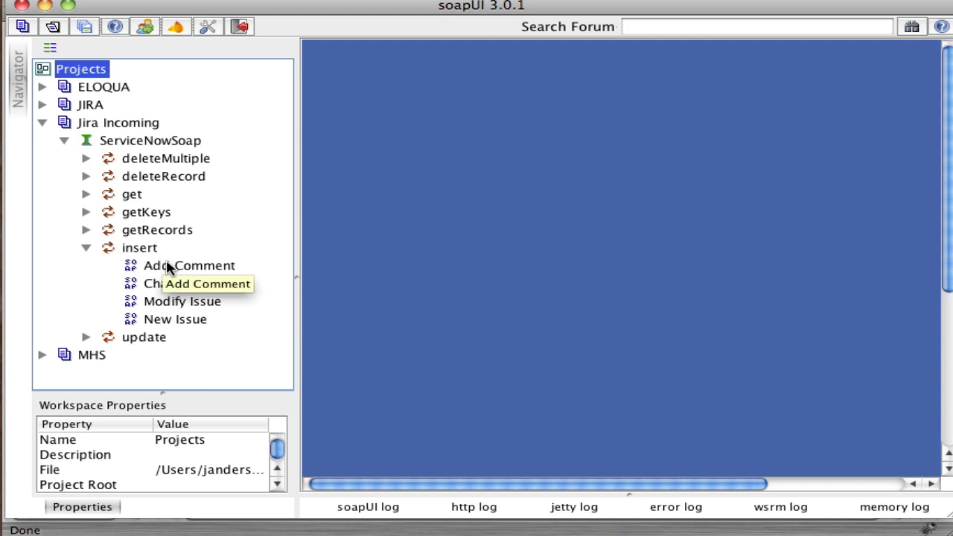
click(189, 265)
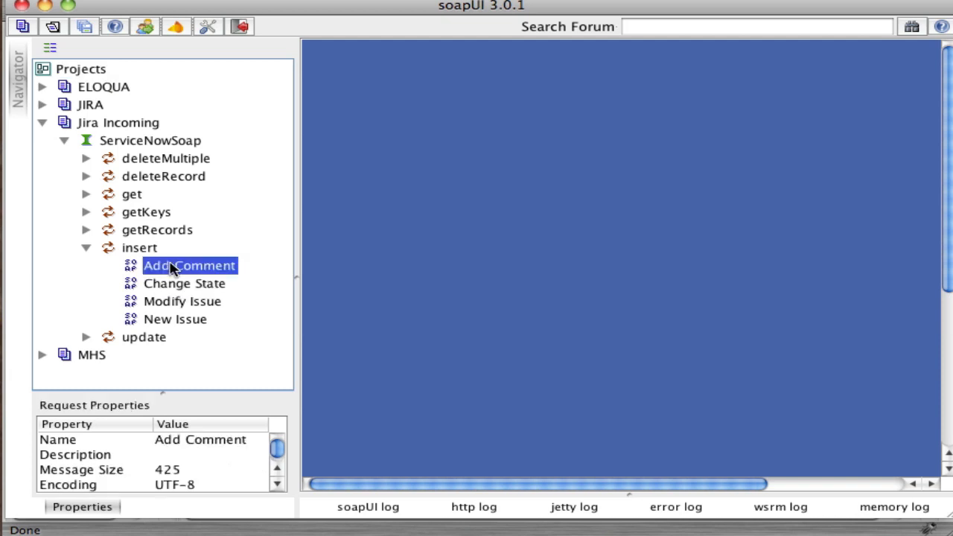
click(176, 318)
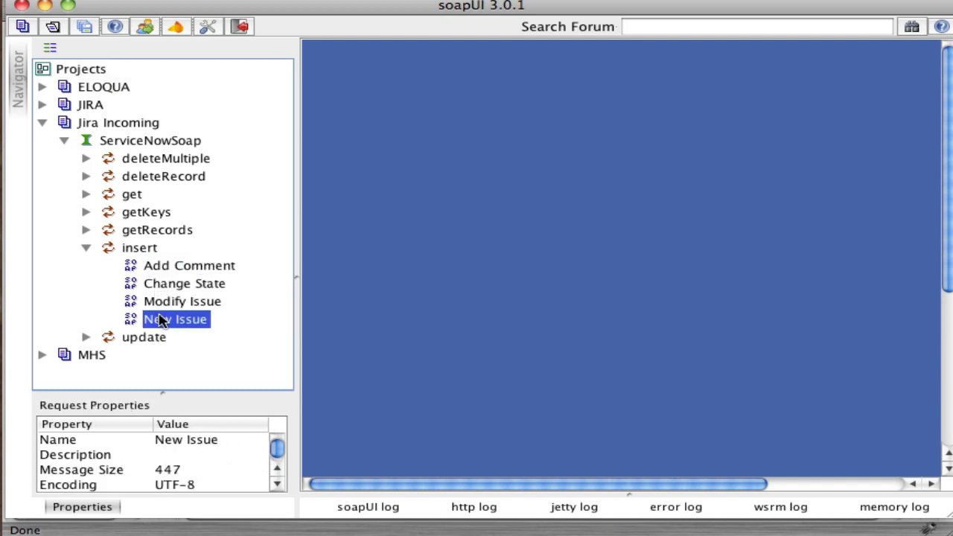
double_click(176, 318)
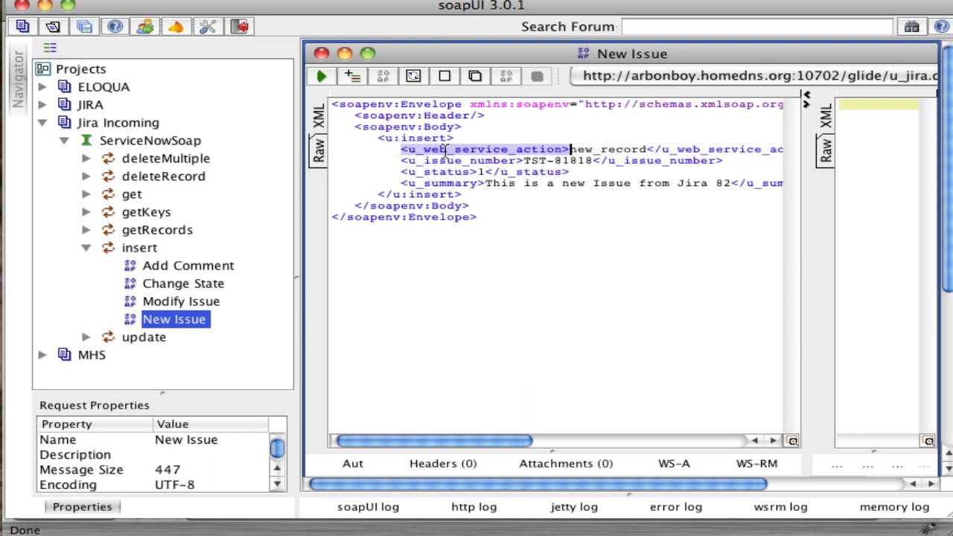
Review the Modify Issue and Change State requests, highlighting the modify_record action value.
click(569, 149)
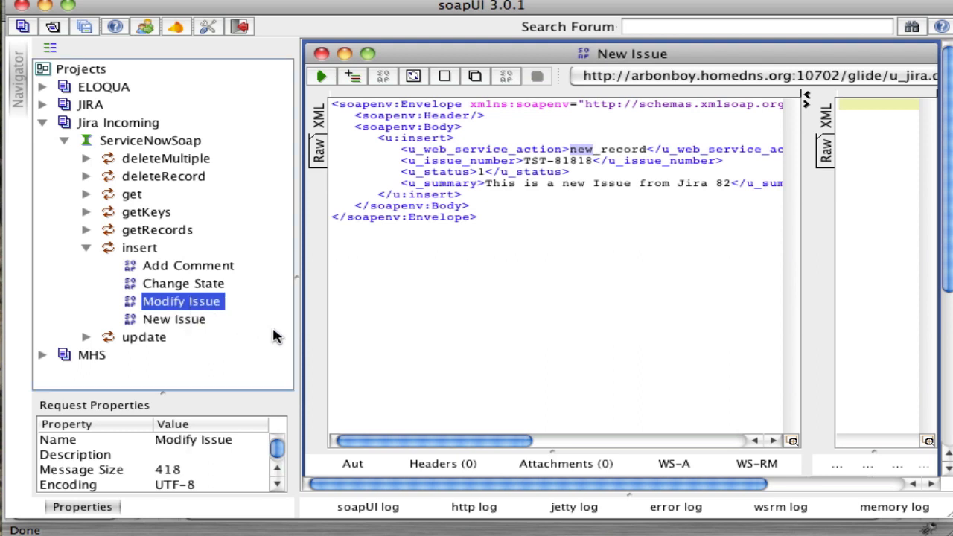
double_click(181, 301)
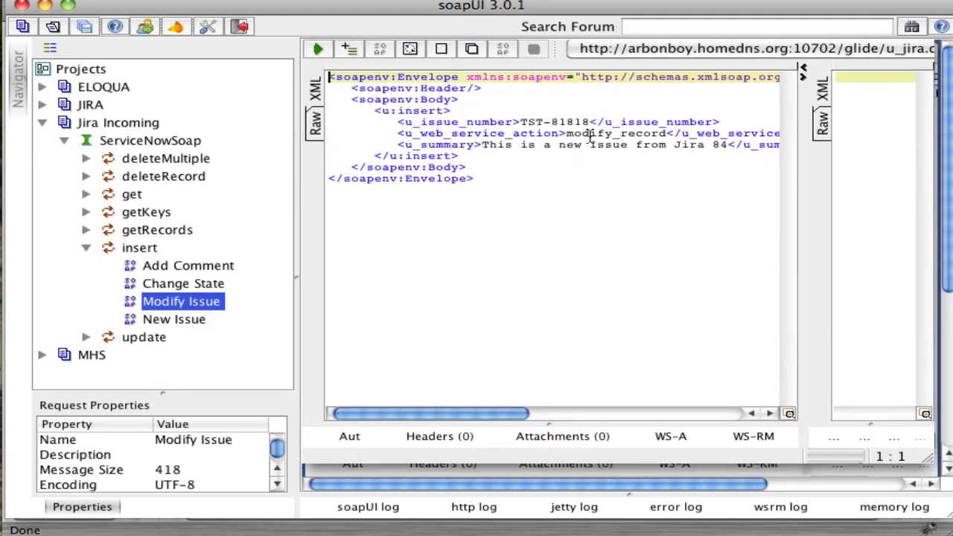
mouse_move(182, 283)
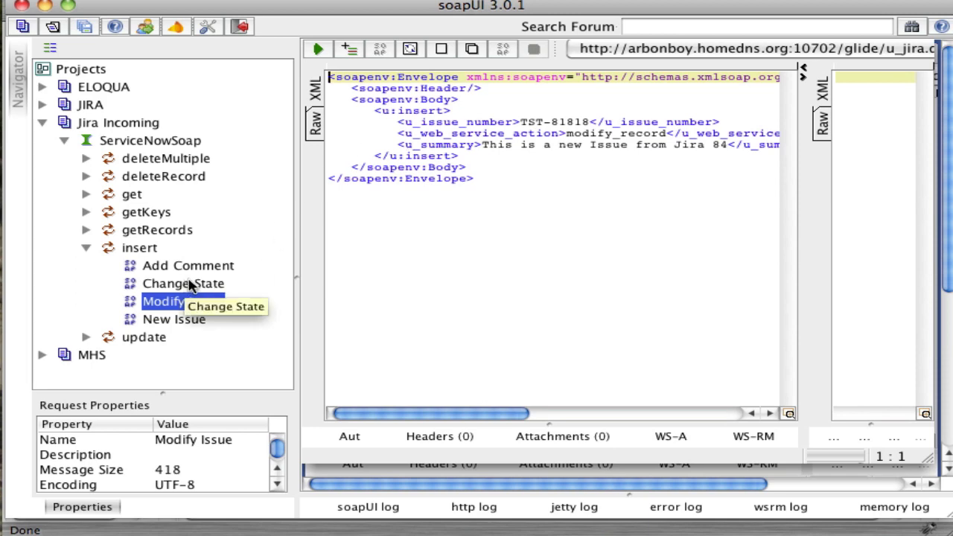
double_click(182, 283)
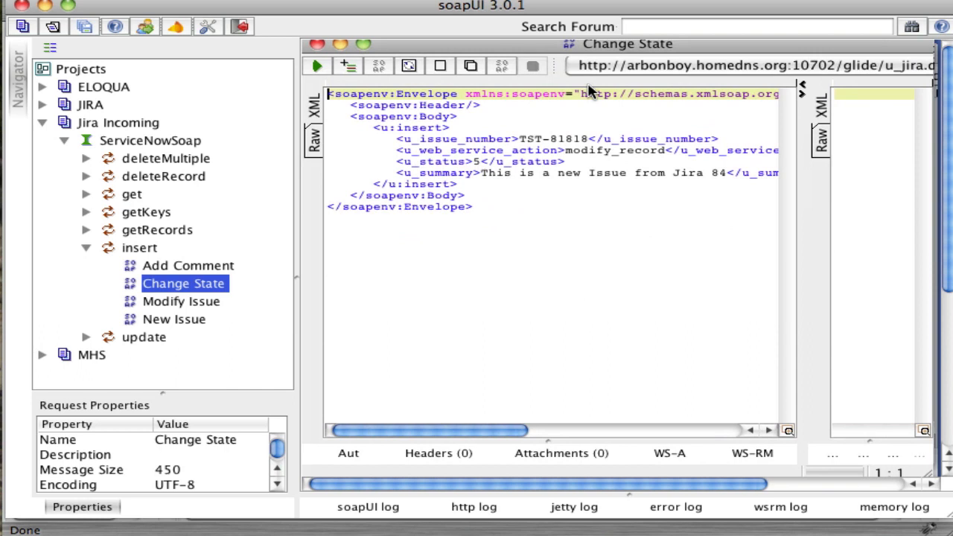
double_click(620, 150)
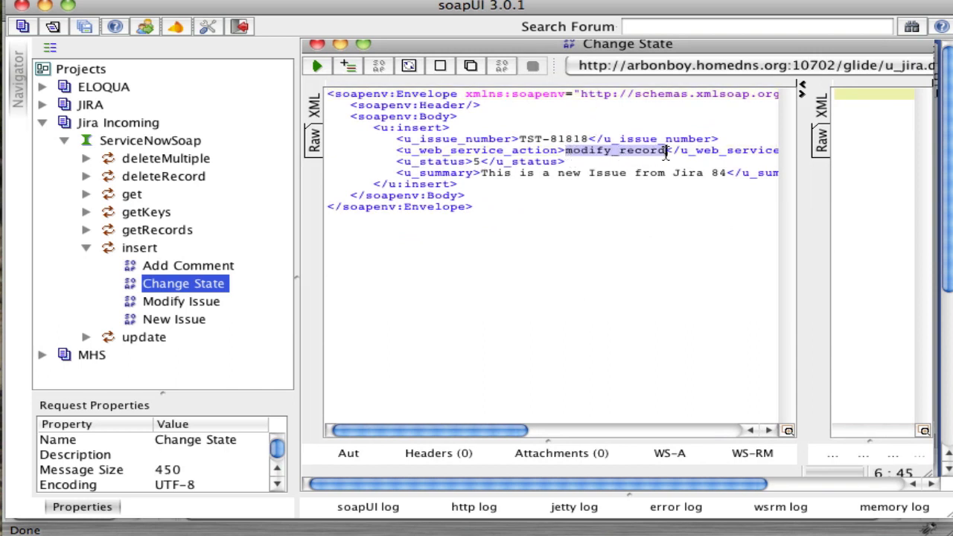
mouse_move(281, 305)
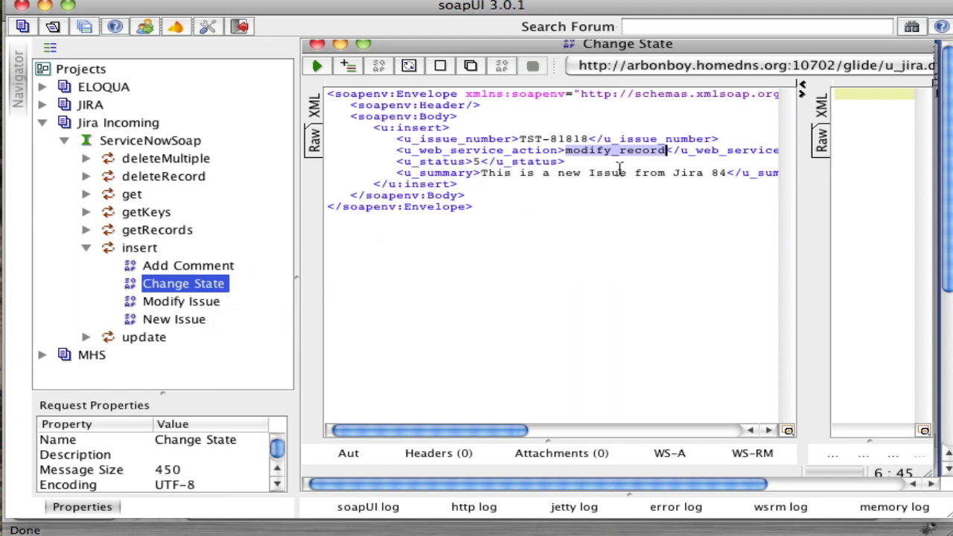
mouse_move(176, 268)
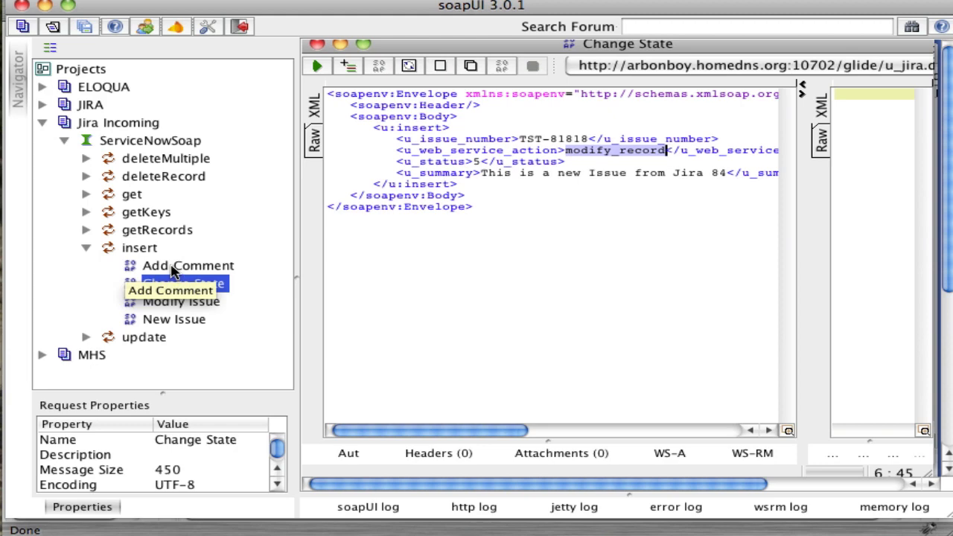
Review the Add Comment request's add_comment action, highlighting issue number TST-81818.
double_click(188, 265)
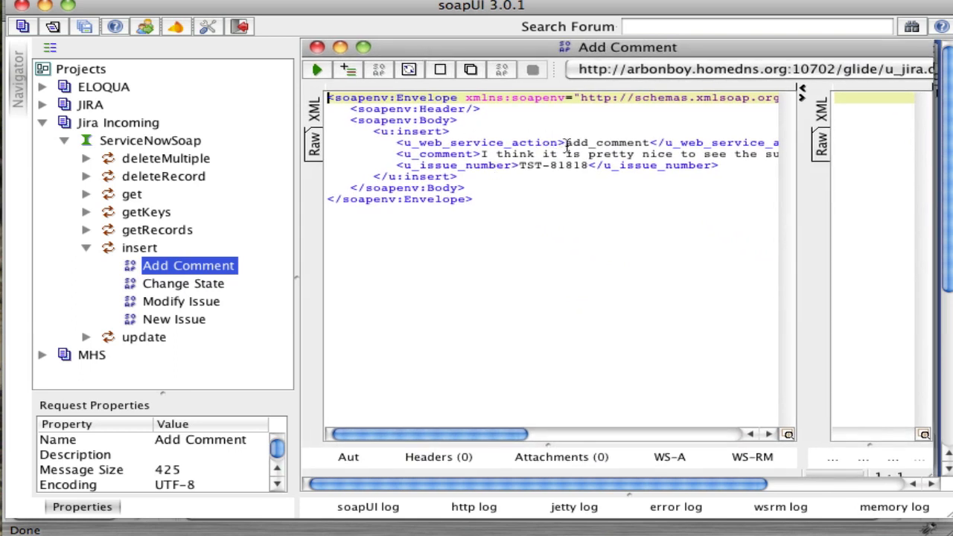
double_click(605, 143)
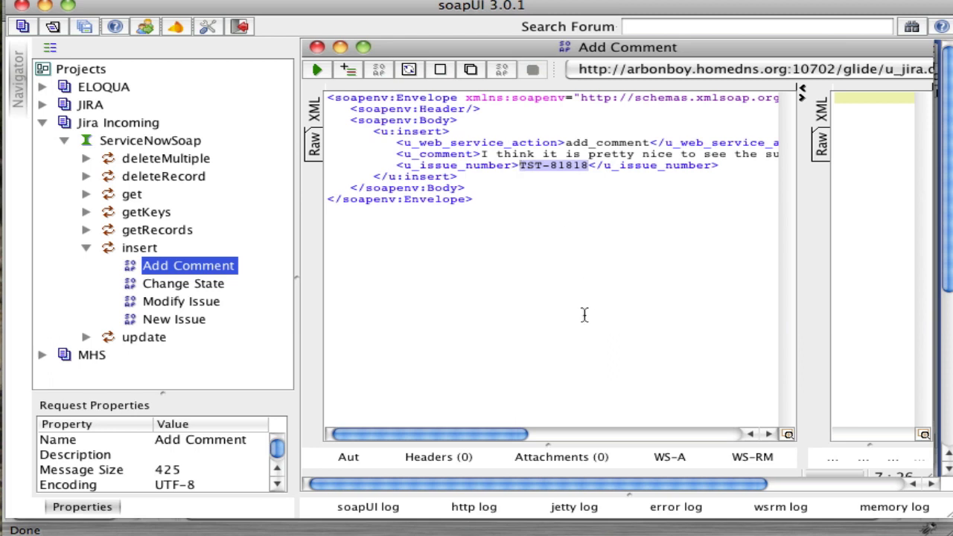
mouse_move(515, 292)
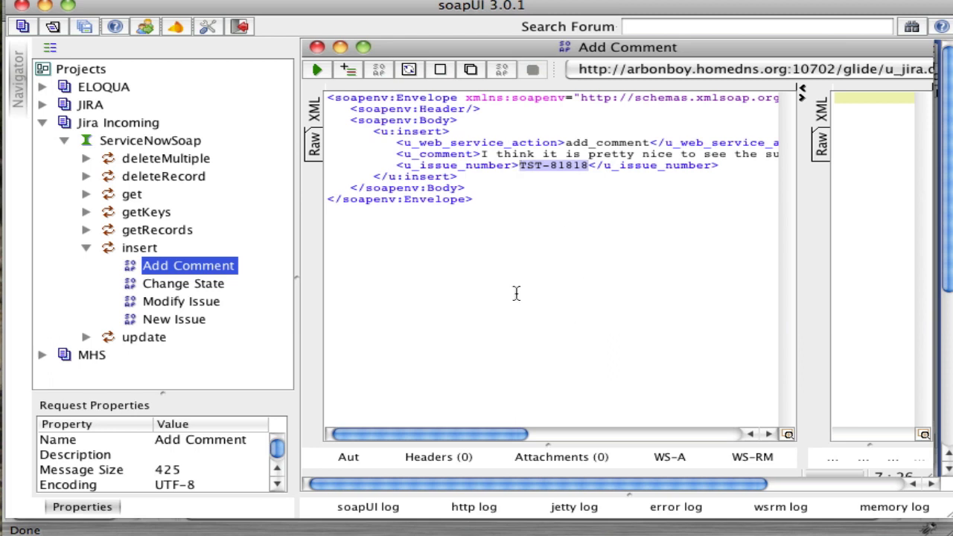
mouse_move(514, 181)
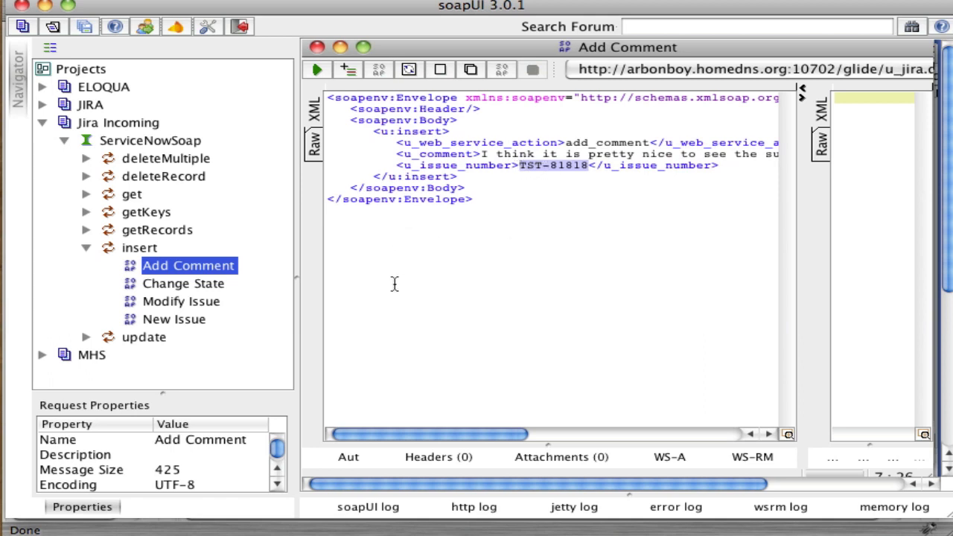
mouse_move(465, 241)
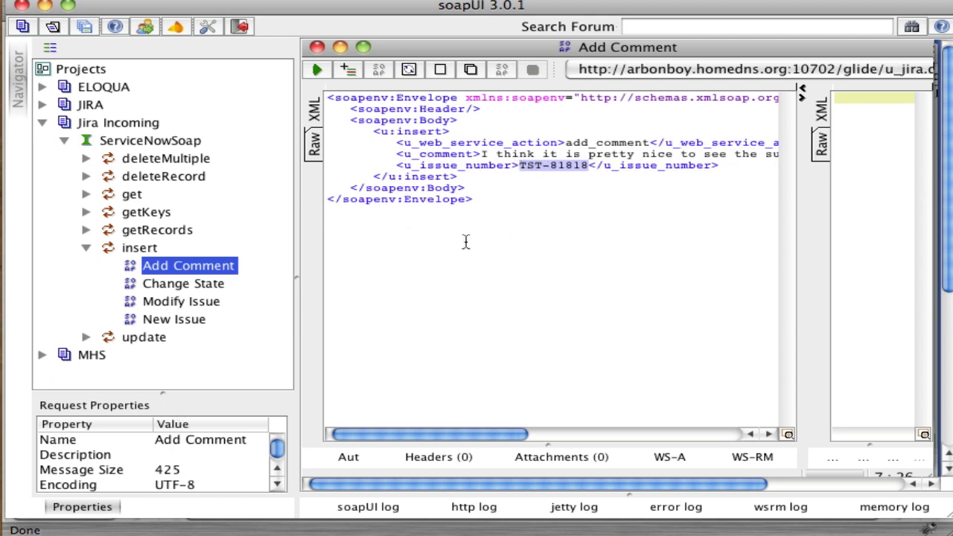